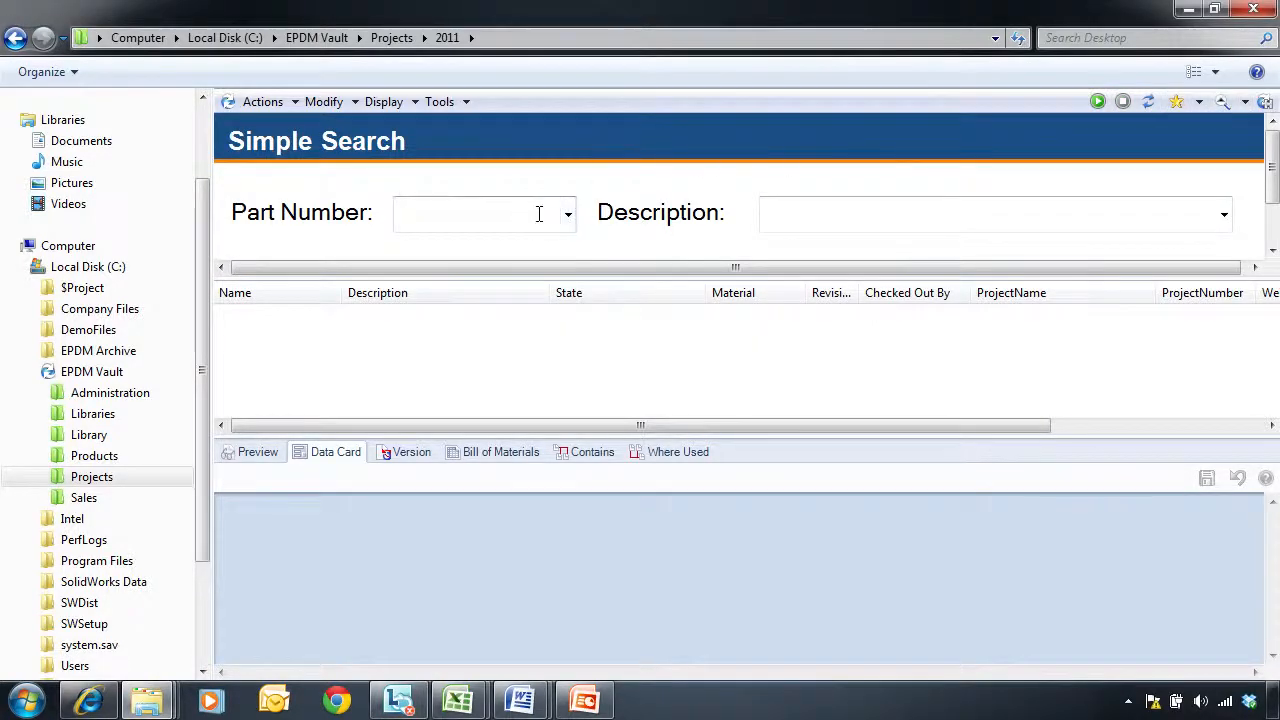
# - Switch the search form to Engineering Search, then to Engineering Change Request Search
pyautogui.click(1246, 101)
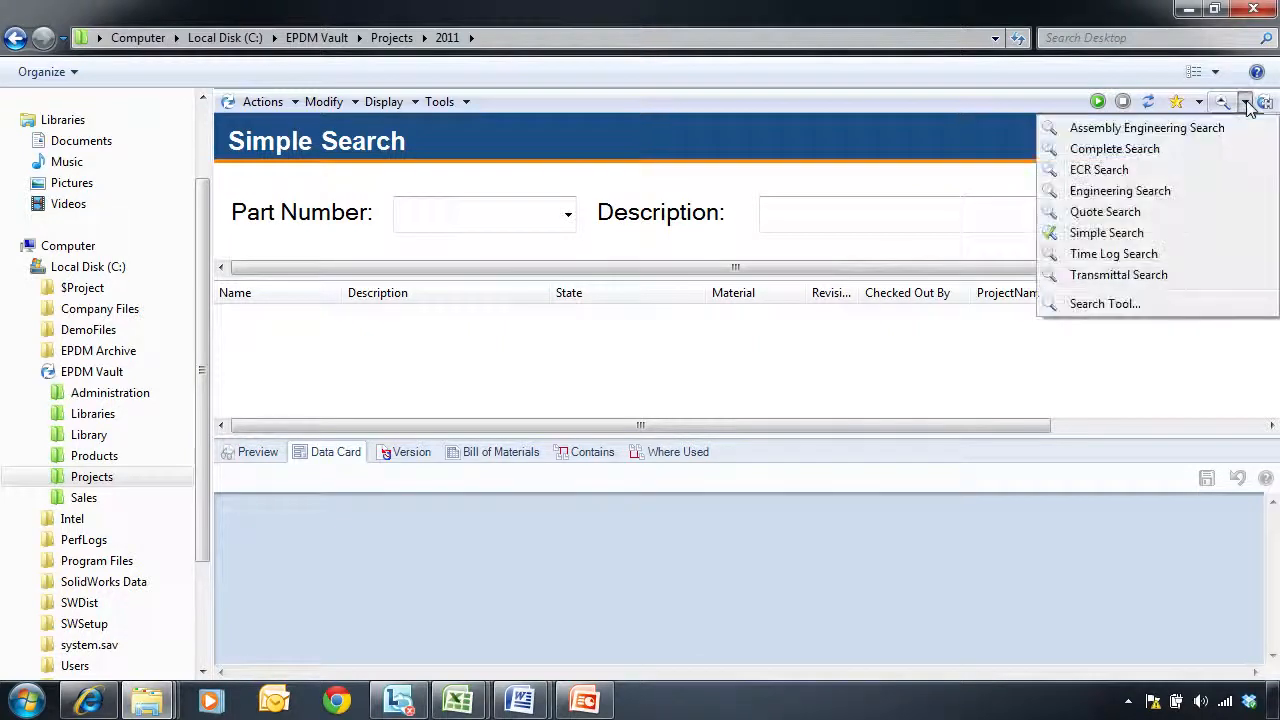
pyautogui.click(1120, 190)
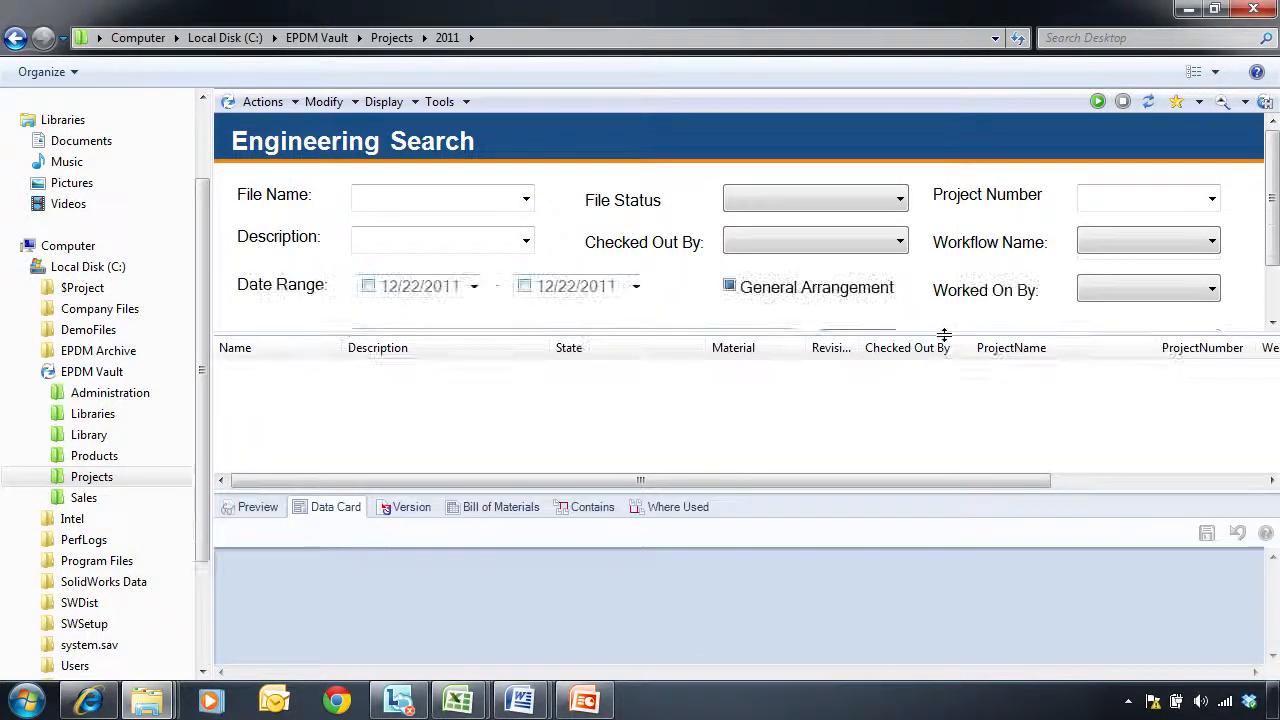
pyautogui.click(1247, 101)
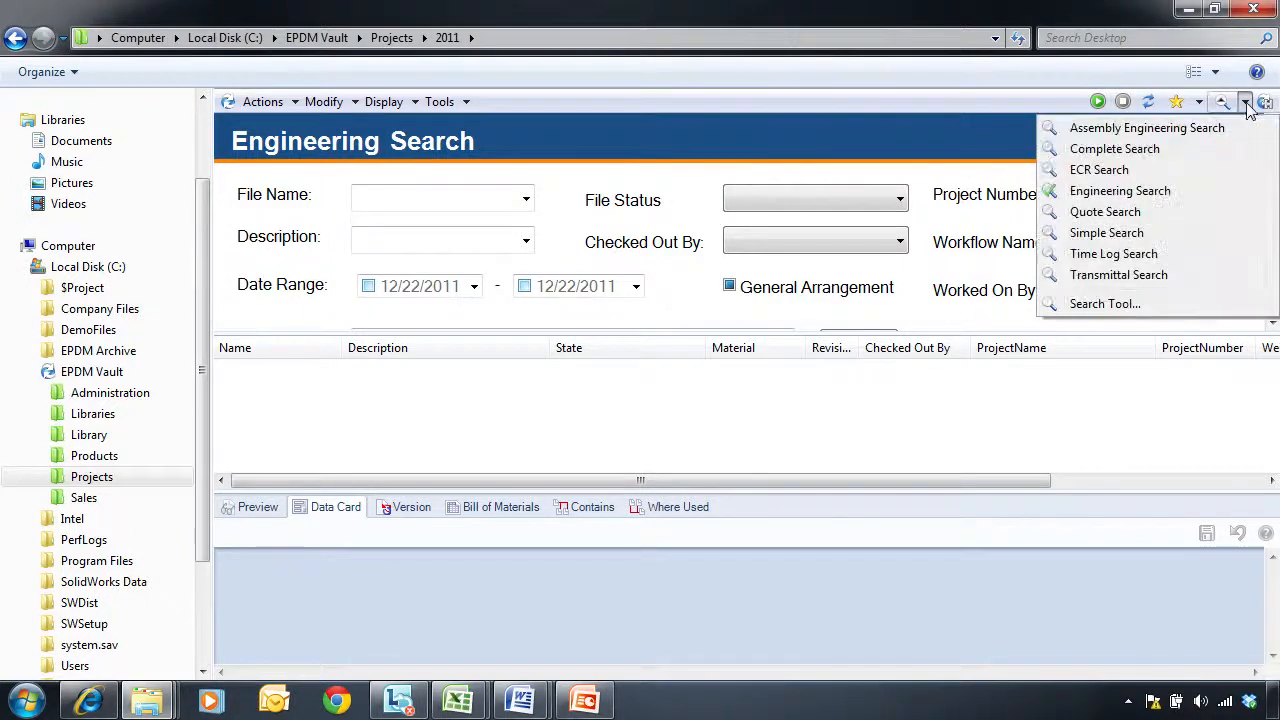
pyautogui.click(1099, 169)
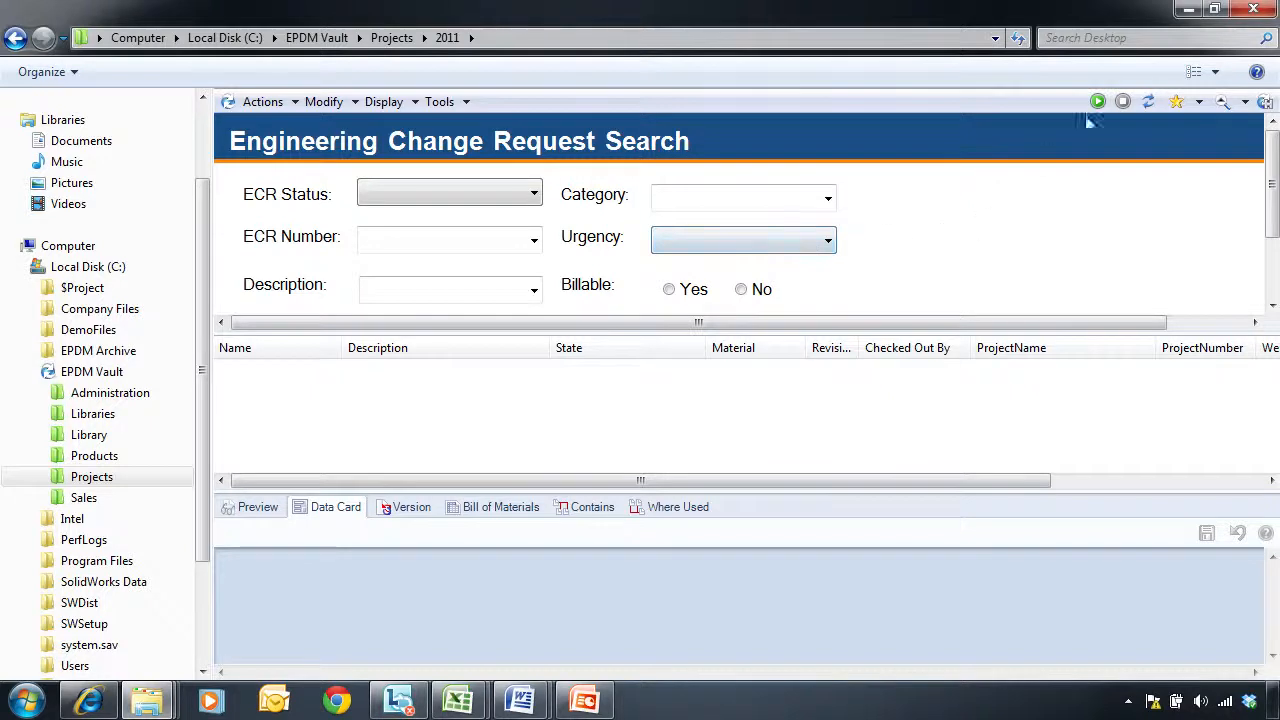
# - Run the change request search, set Urgency to High, and rerun it
pyautogui.click(1098, 101)
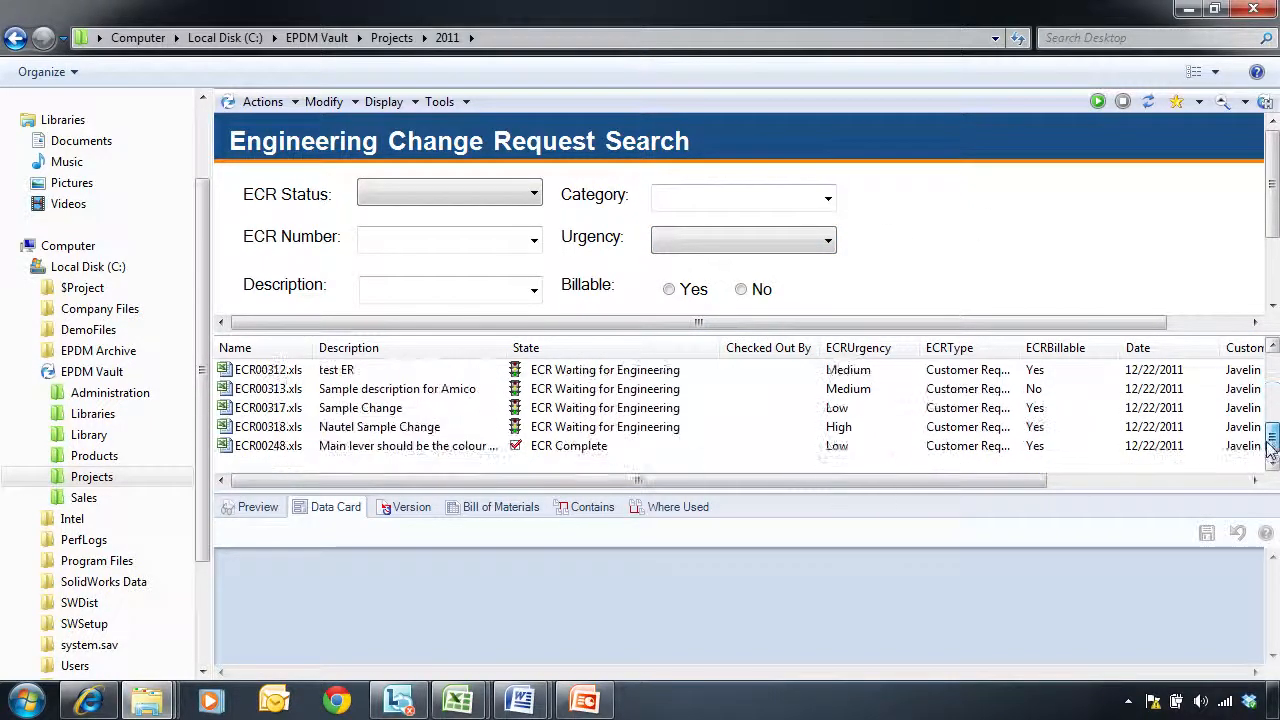
pyautogui.scroll(-3)
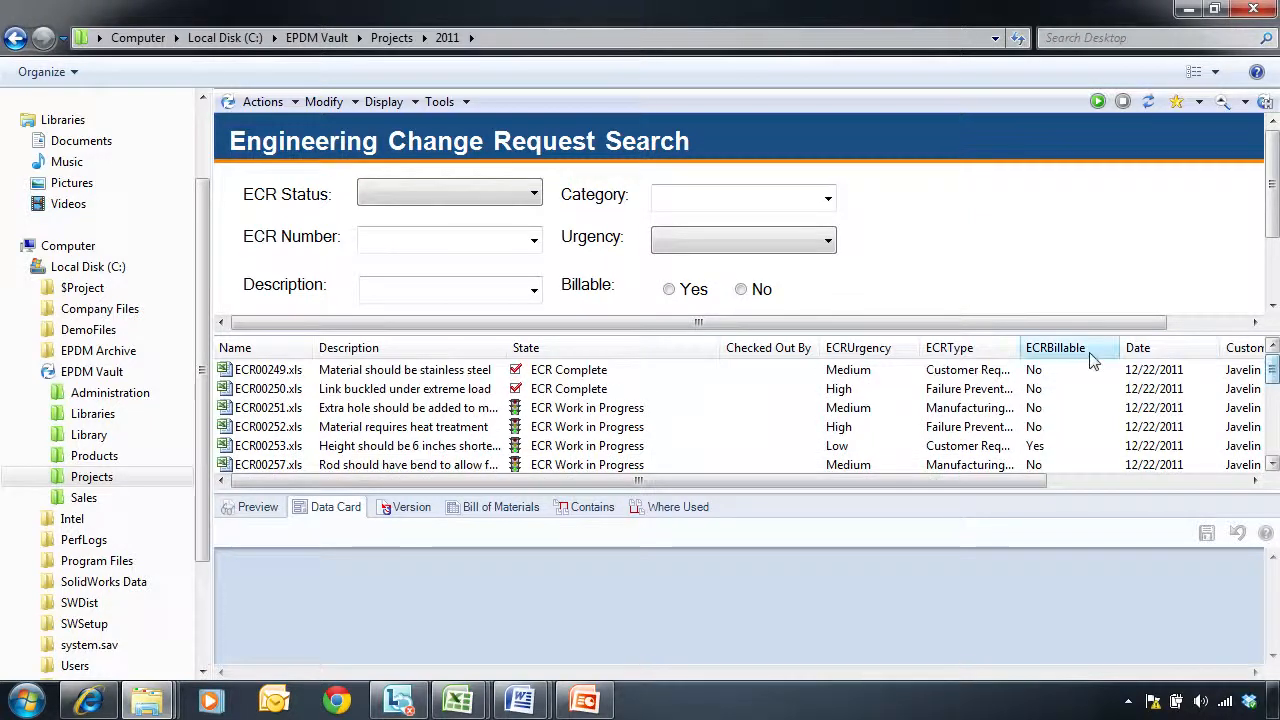
pyautogui.click(827, 240)
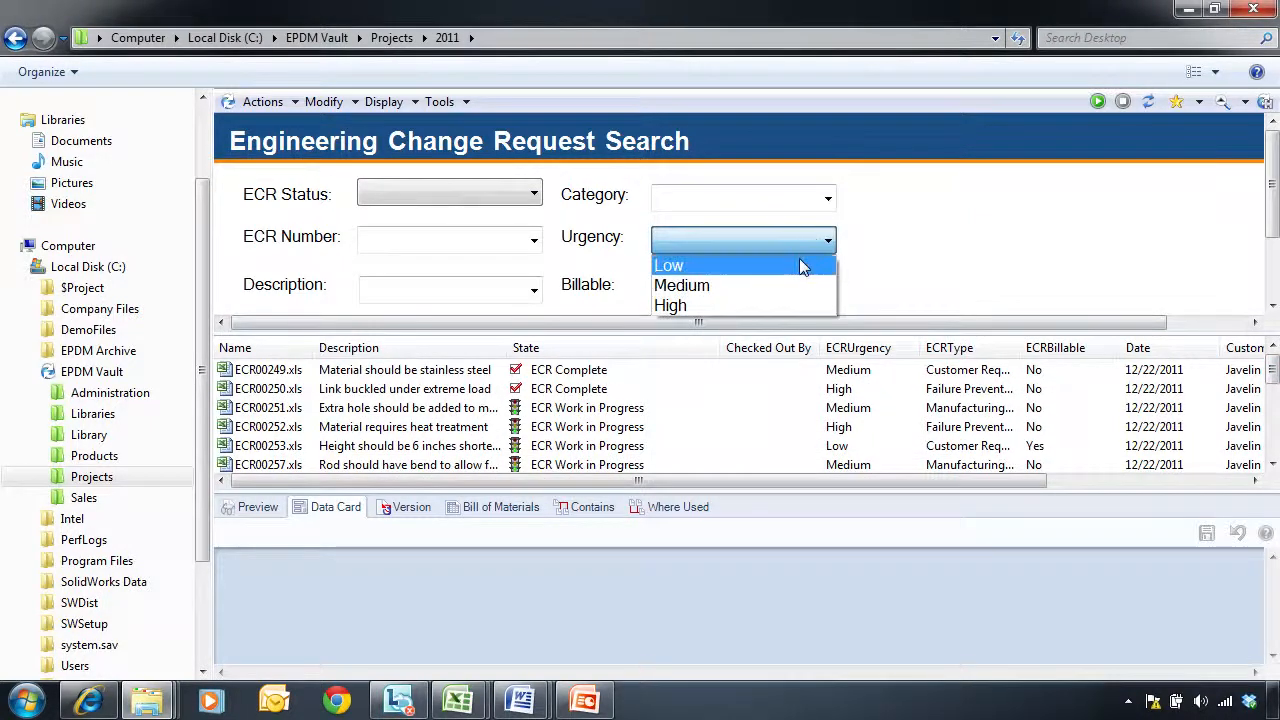
pyautogui.moveTo(790, 305)
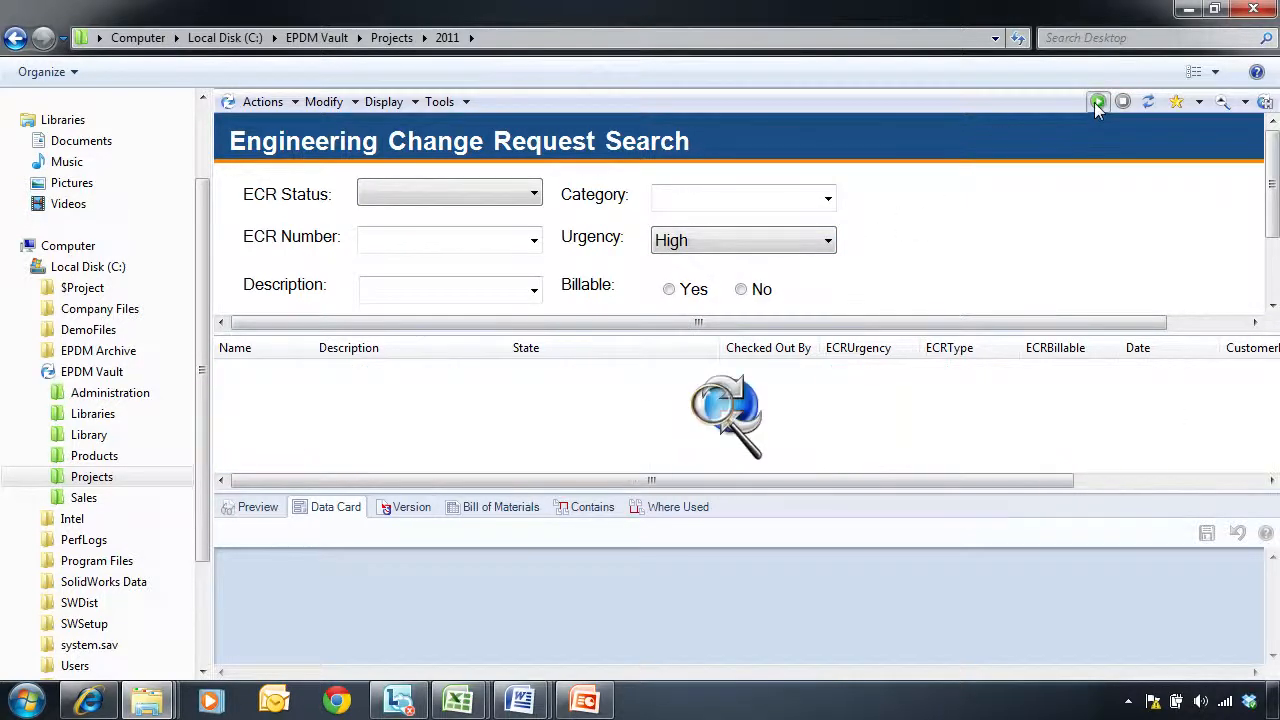
pyautogui.click(1098, 101)
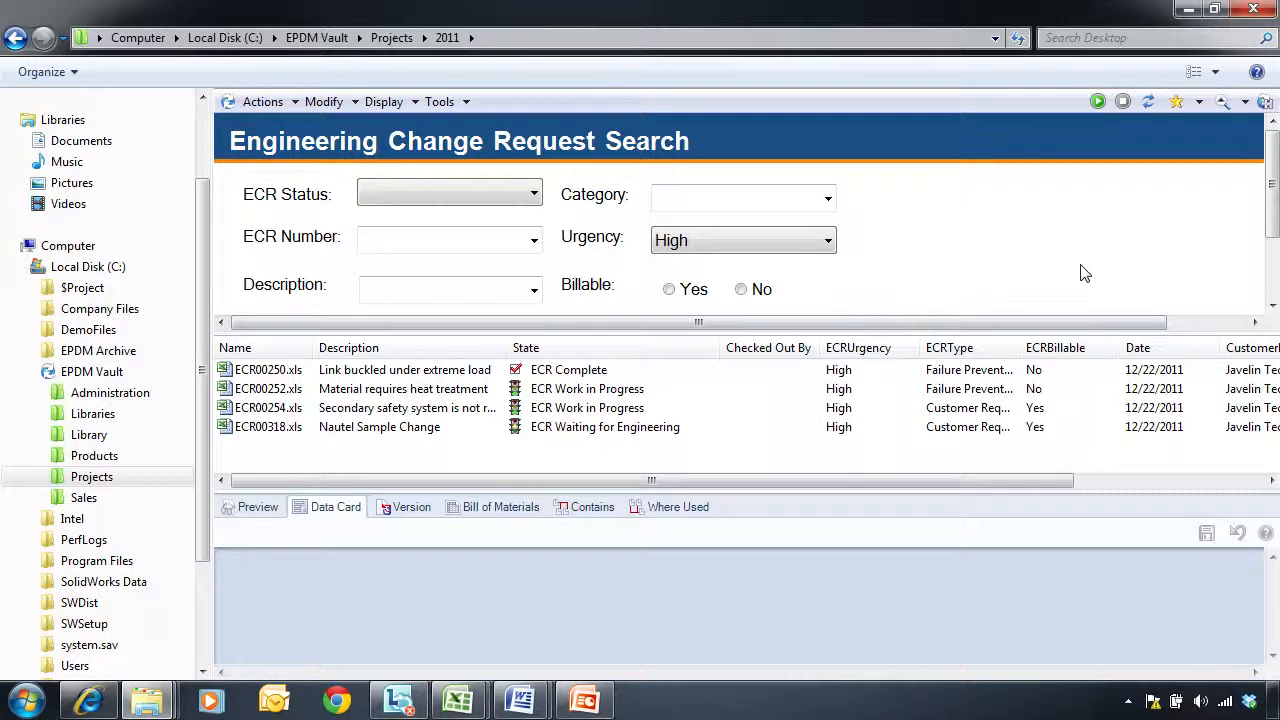
pyautogui.moveTo(1245, 110)
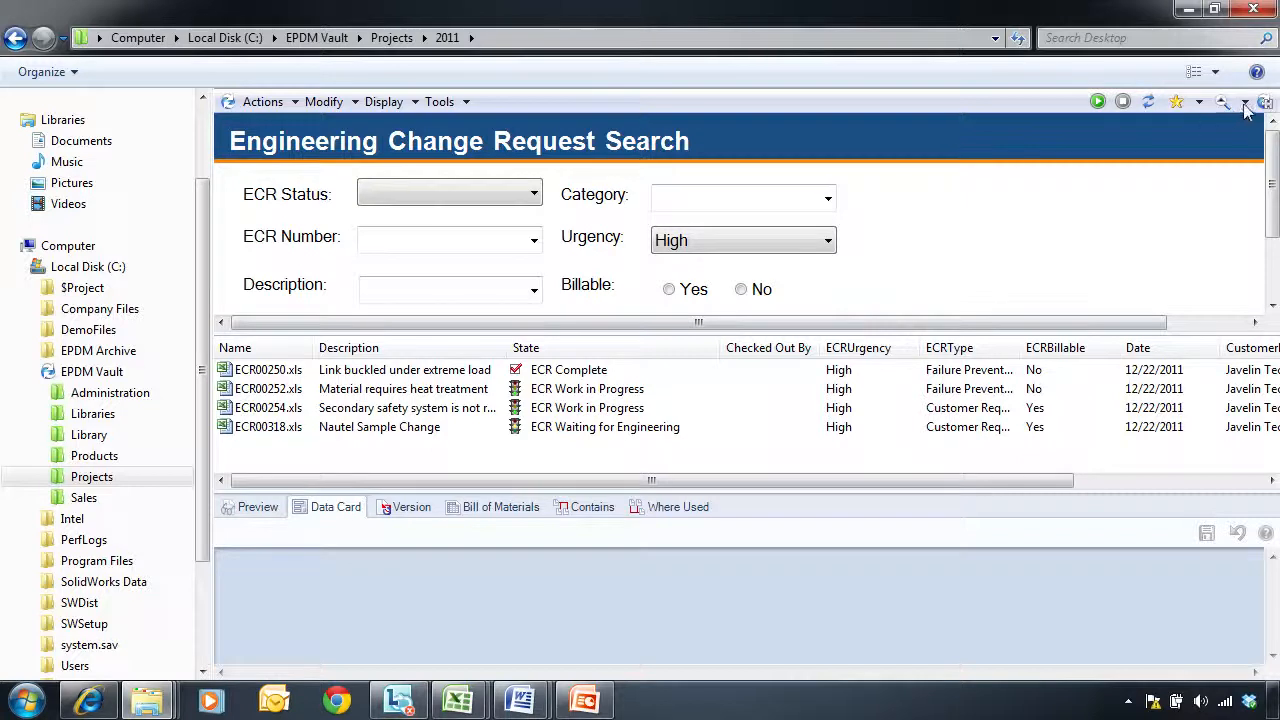
# - Switch to Engineering Search and enter 'sld' as the file name
pyautogui.click(1244, 101)
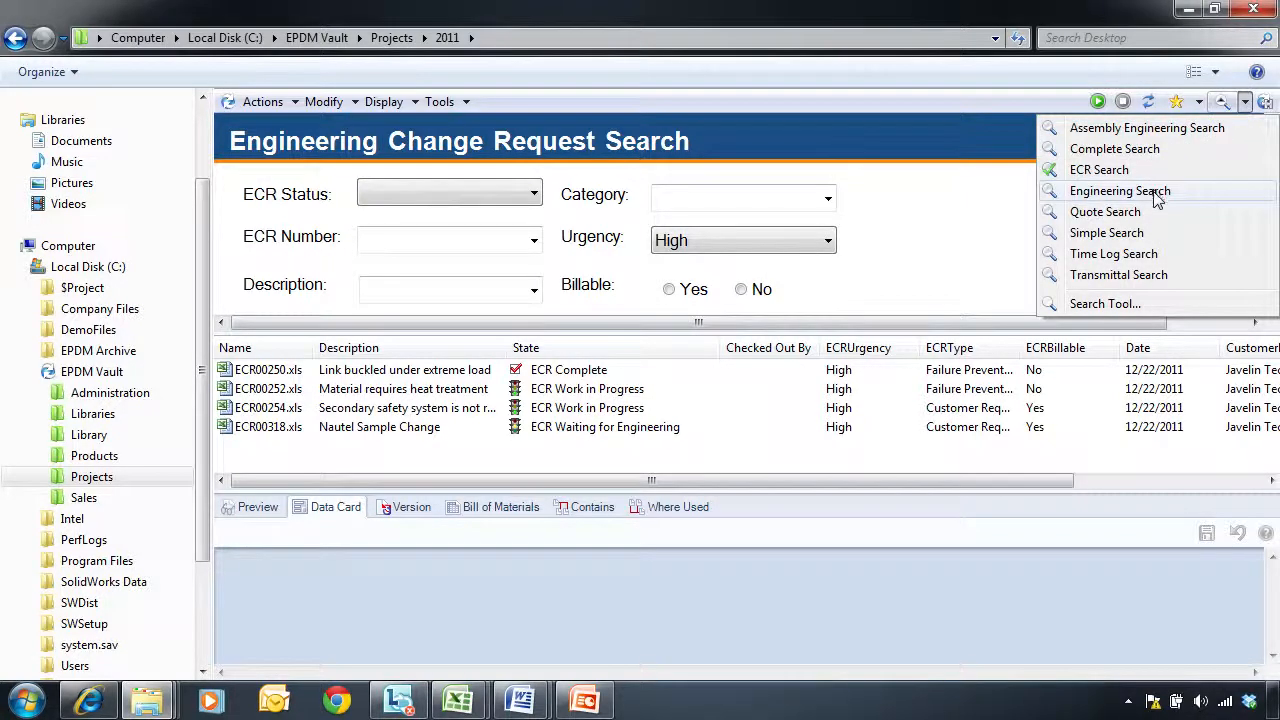
pyautogui.click(1120, 190)
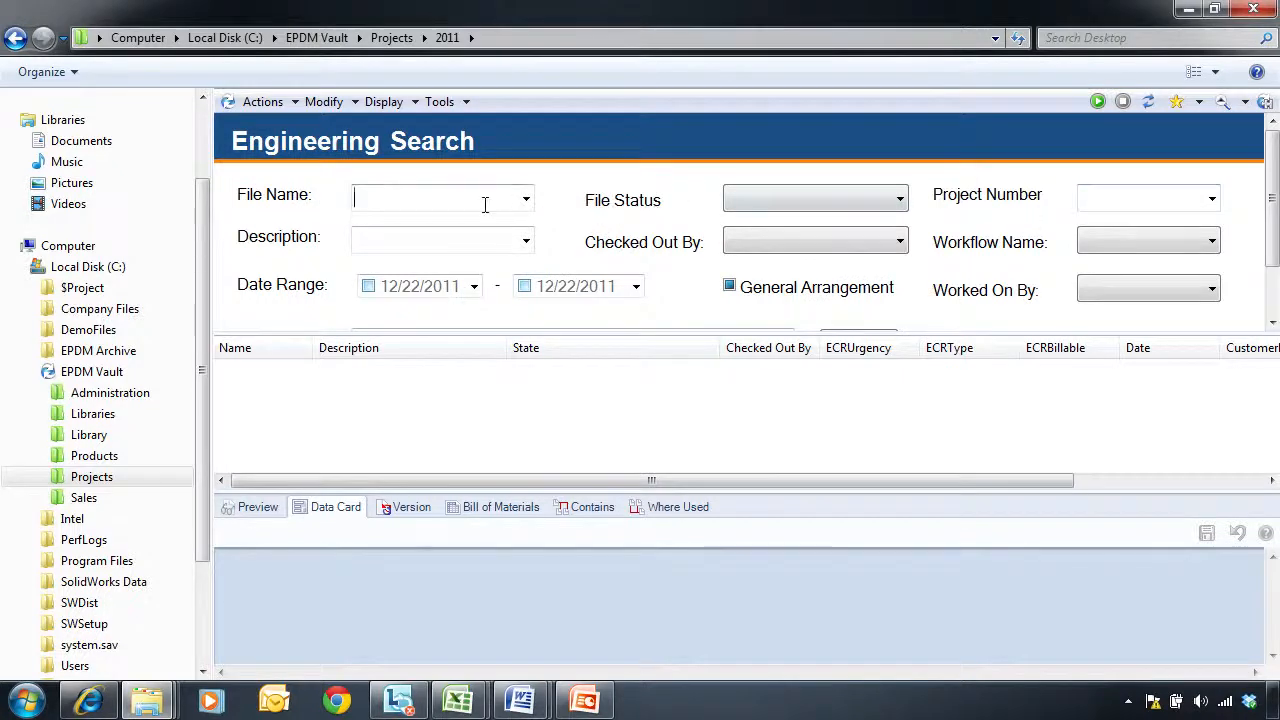
pyautogui.write('sld')
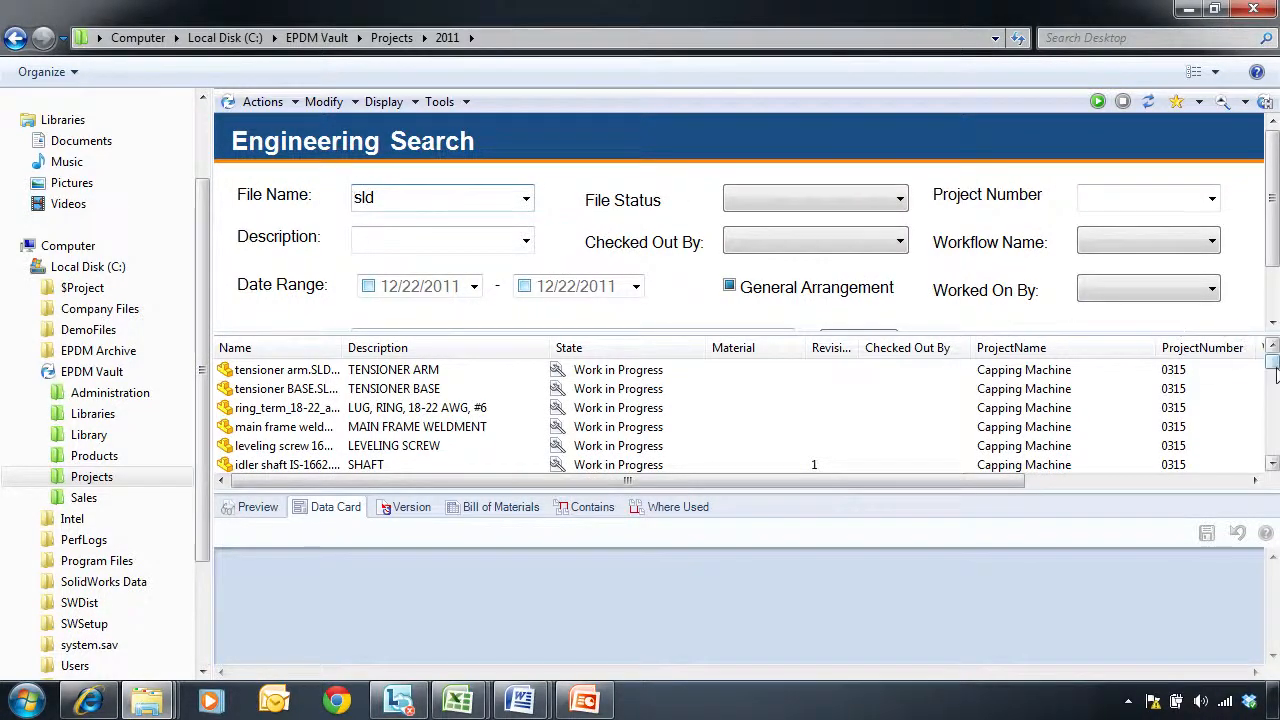
# - Set the date range 12/19/2011 to 12/24/2011 and run the search
pyautogui.scroll(-3)
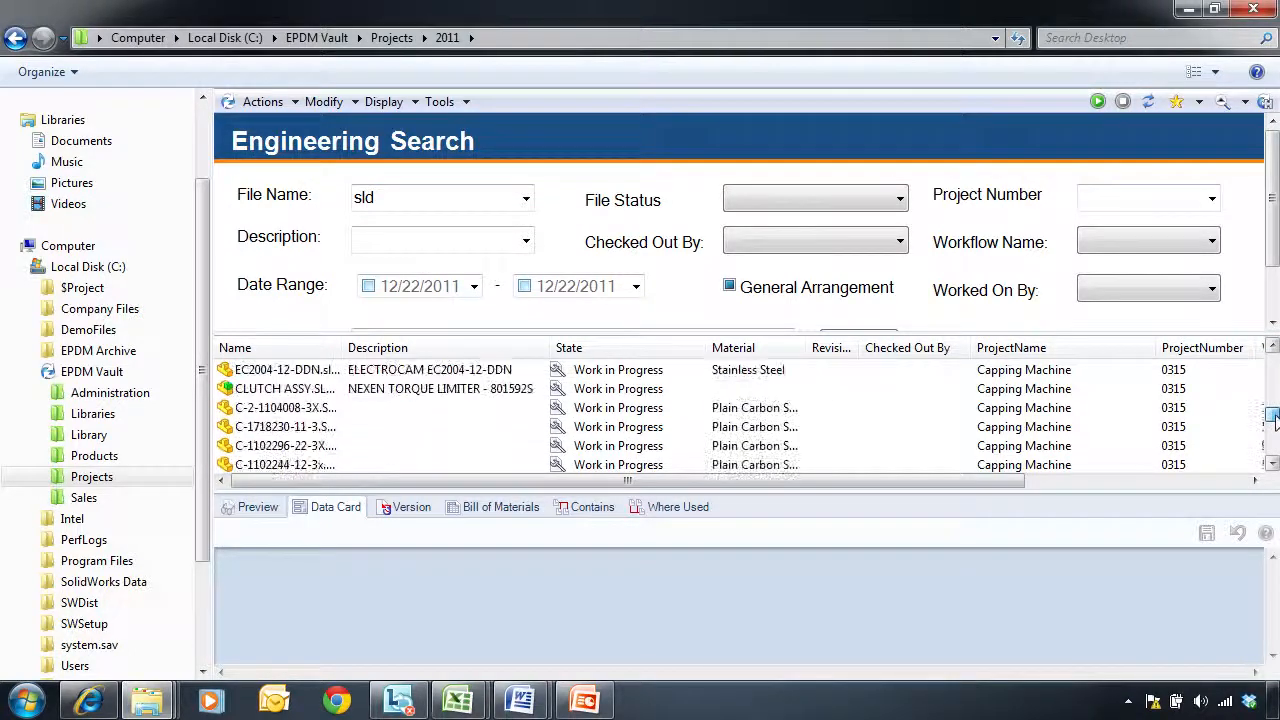
pyautogui.scroll(-3)
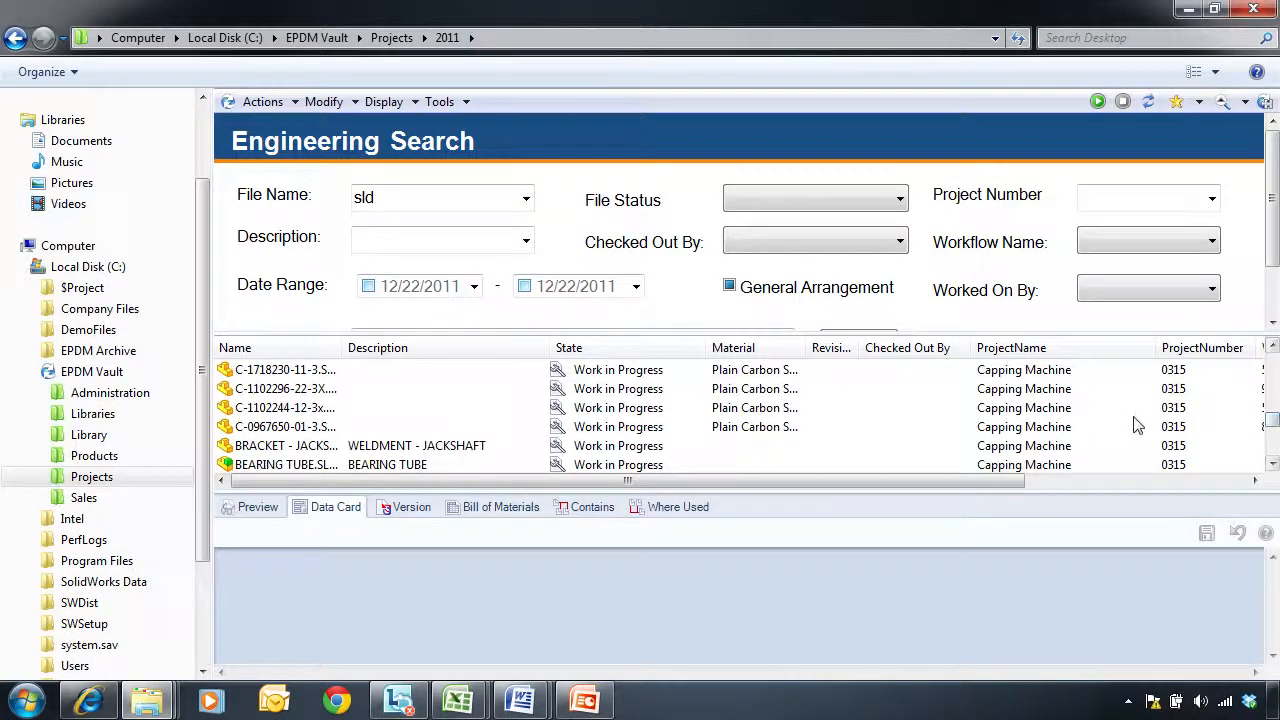
pyautogui.click(473, 286)
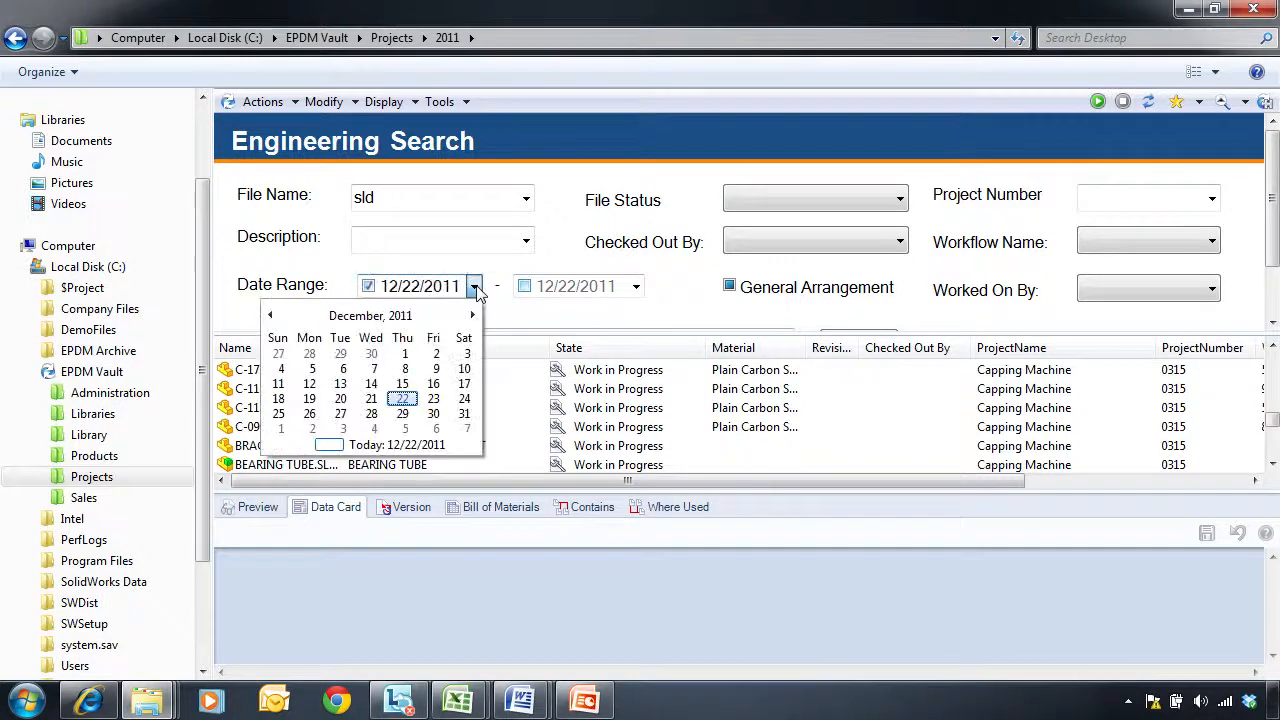
pyautogui.click(309, 399)
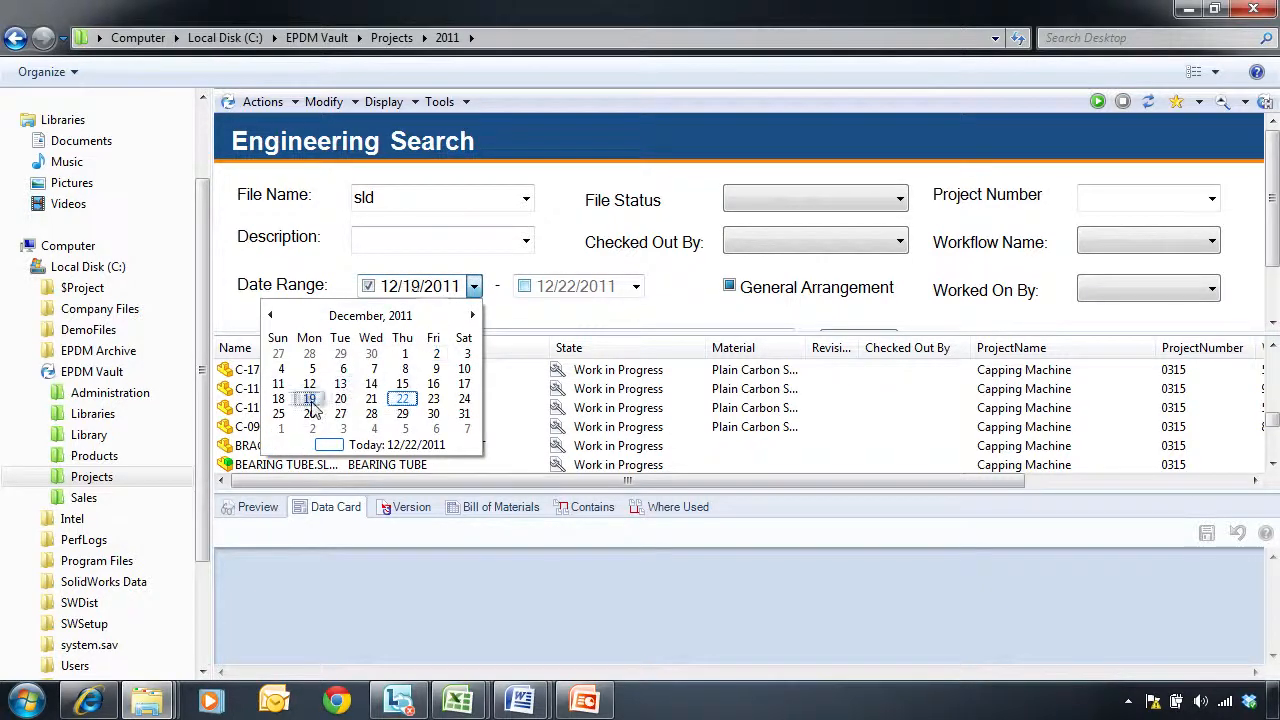
pyautogui.click(636, 286)
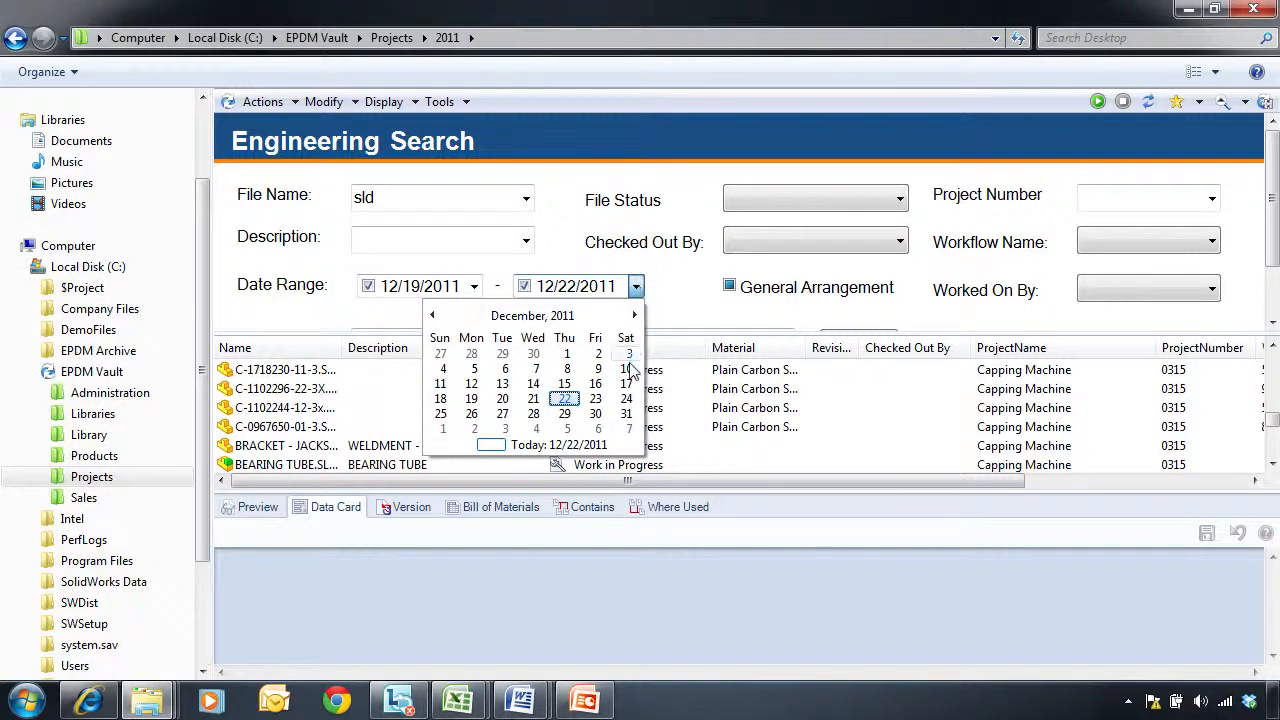
pyautogui.click(626, 399)
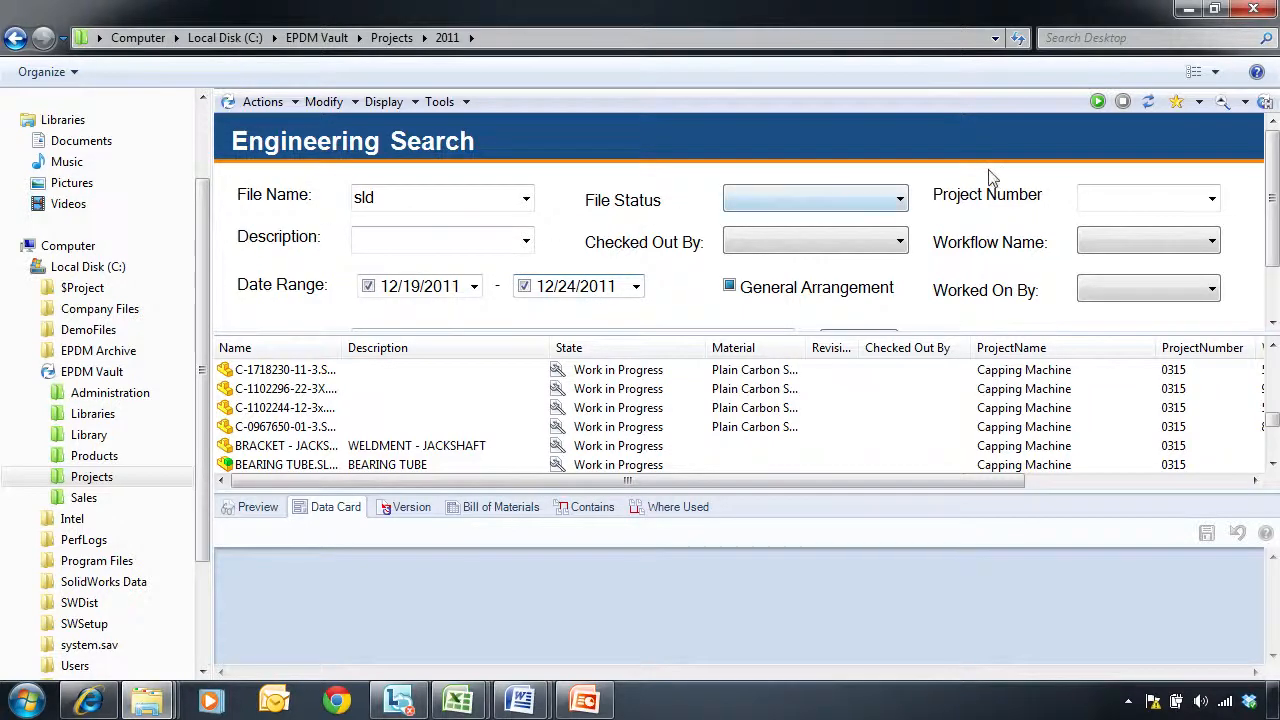
pyautogui.click(1098, 101)
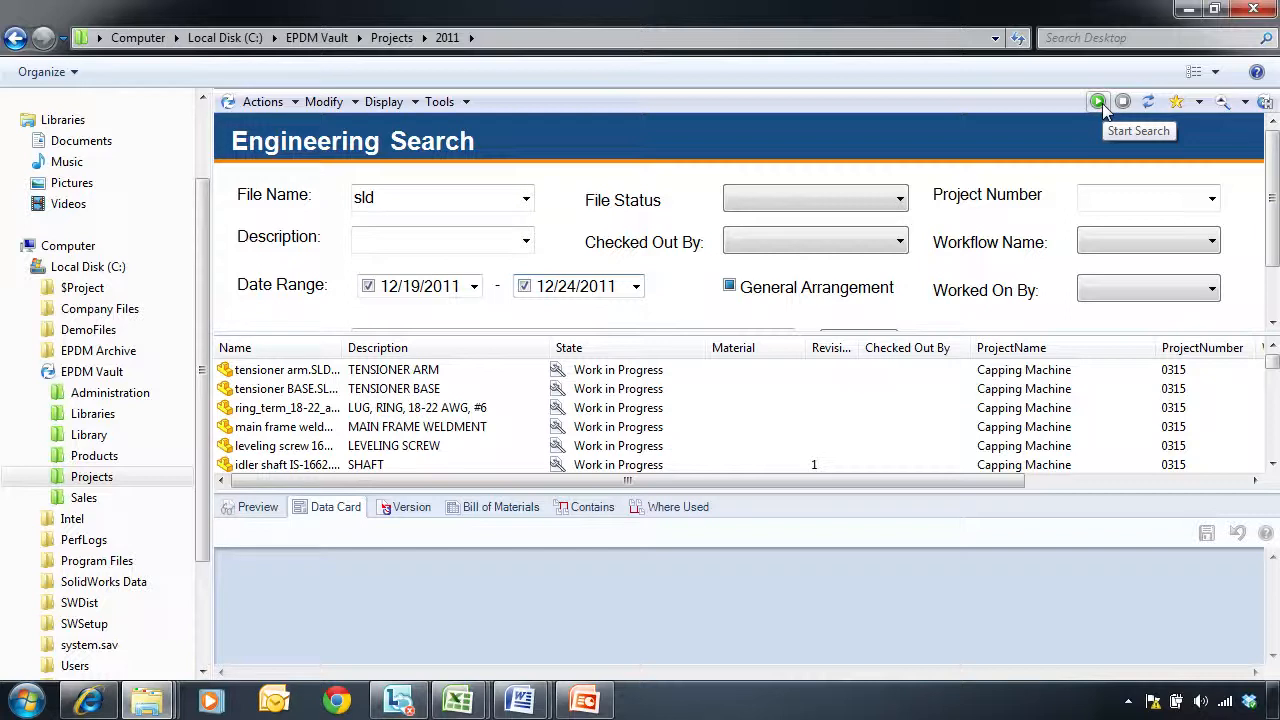
# - Filter the file status to Waiting for Approval, run the search, and review the results
pyautogui.click(897, 198)
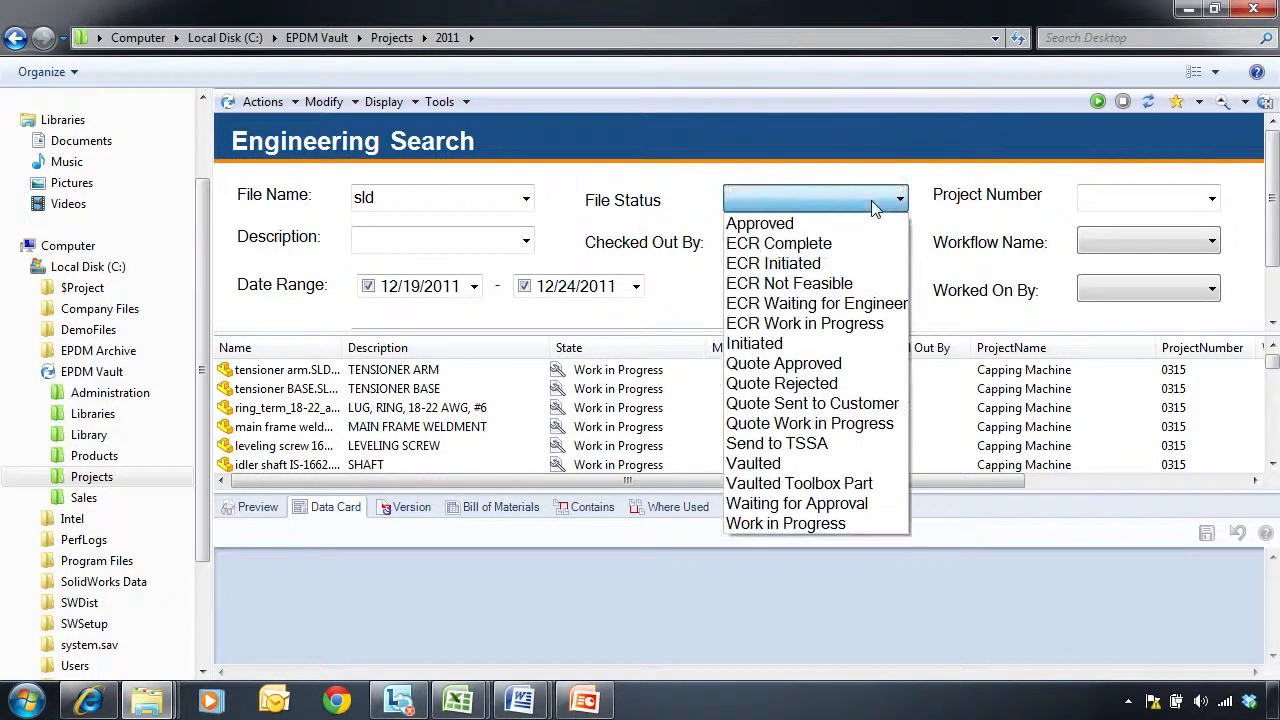
pyautogui.moveTo(798, 503)
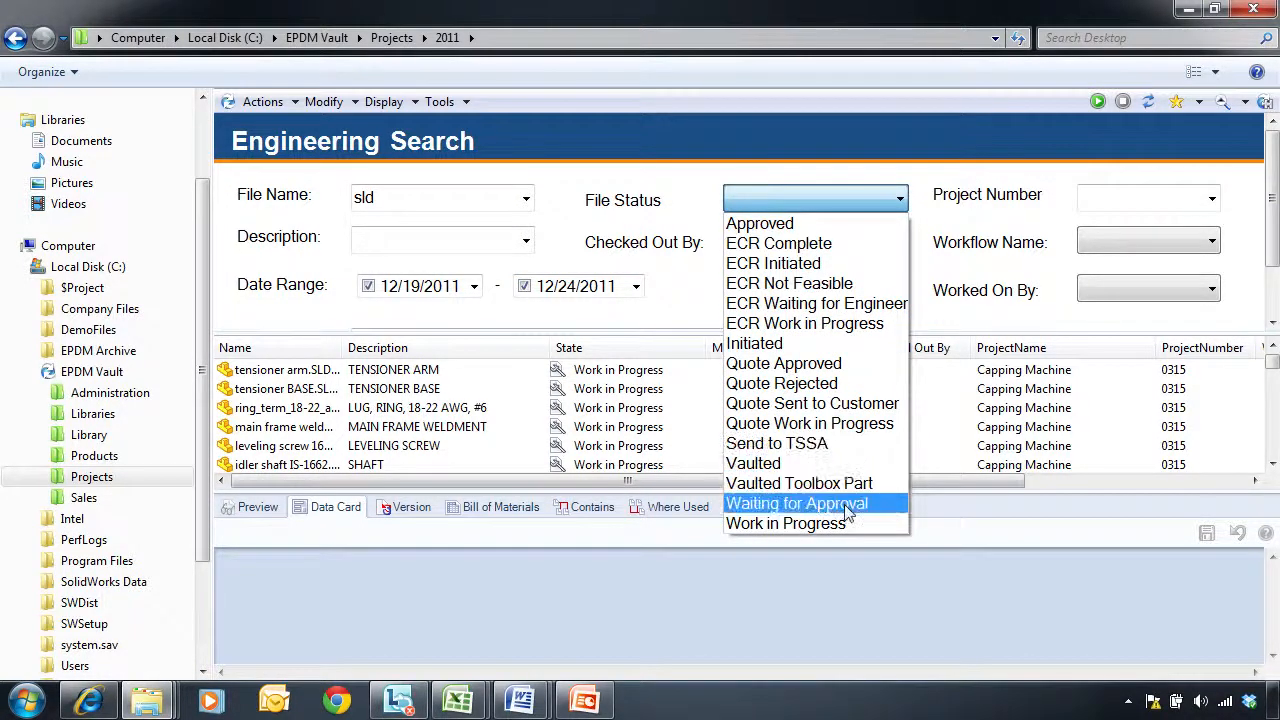
pyautogui.click(814, 503)
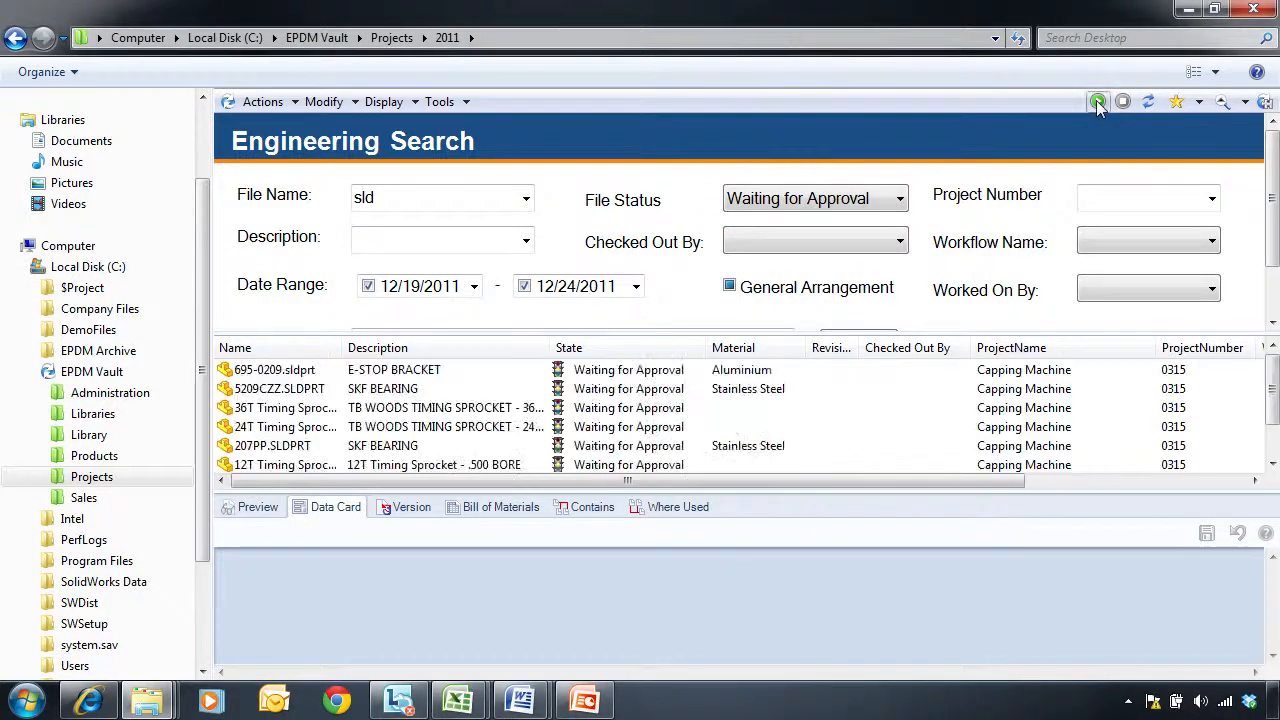
pyautogui.scroll(-3)
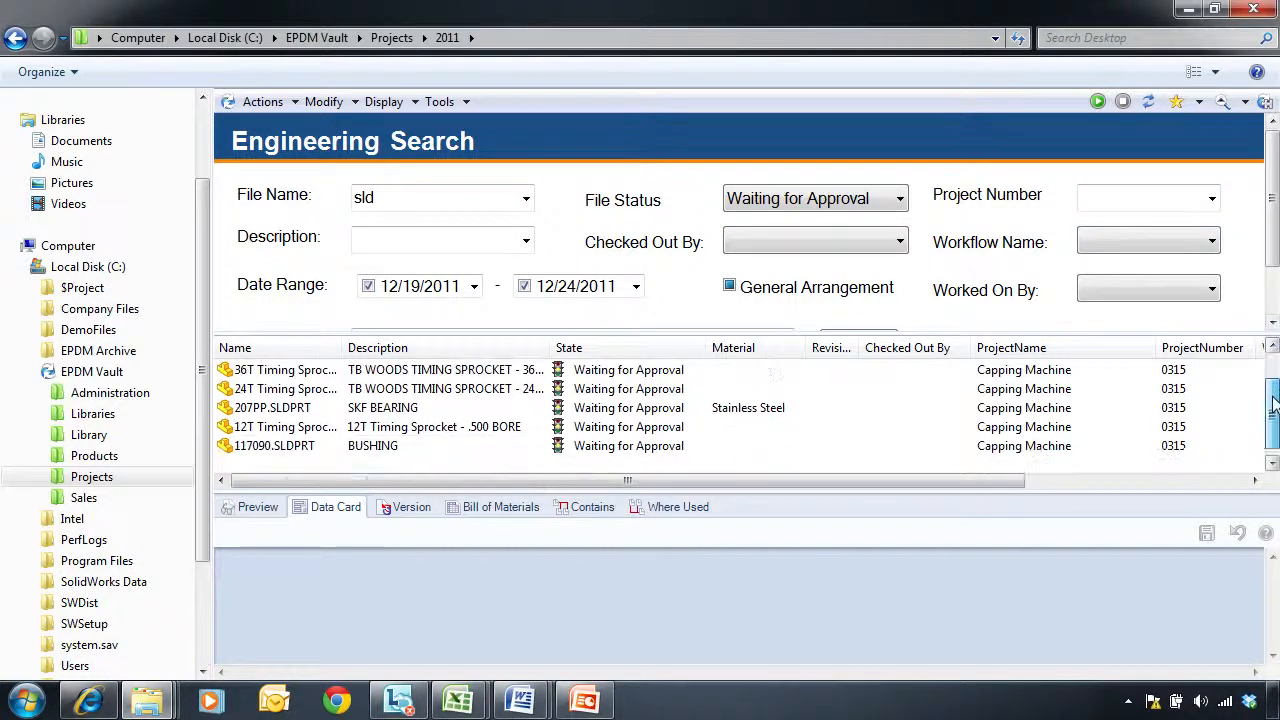
pyautogui.scroll(3)
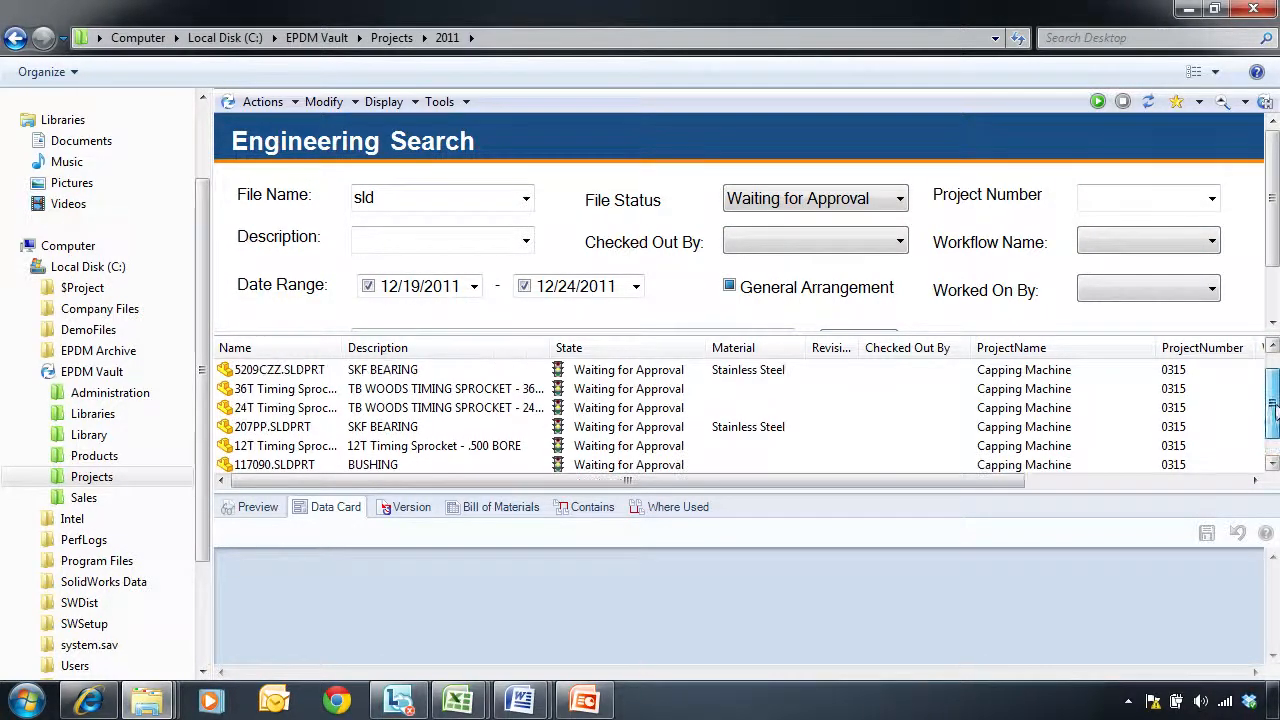
pyautogui.scroll(3)
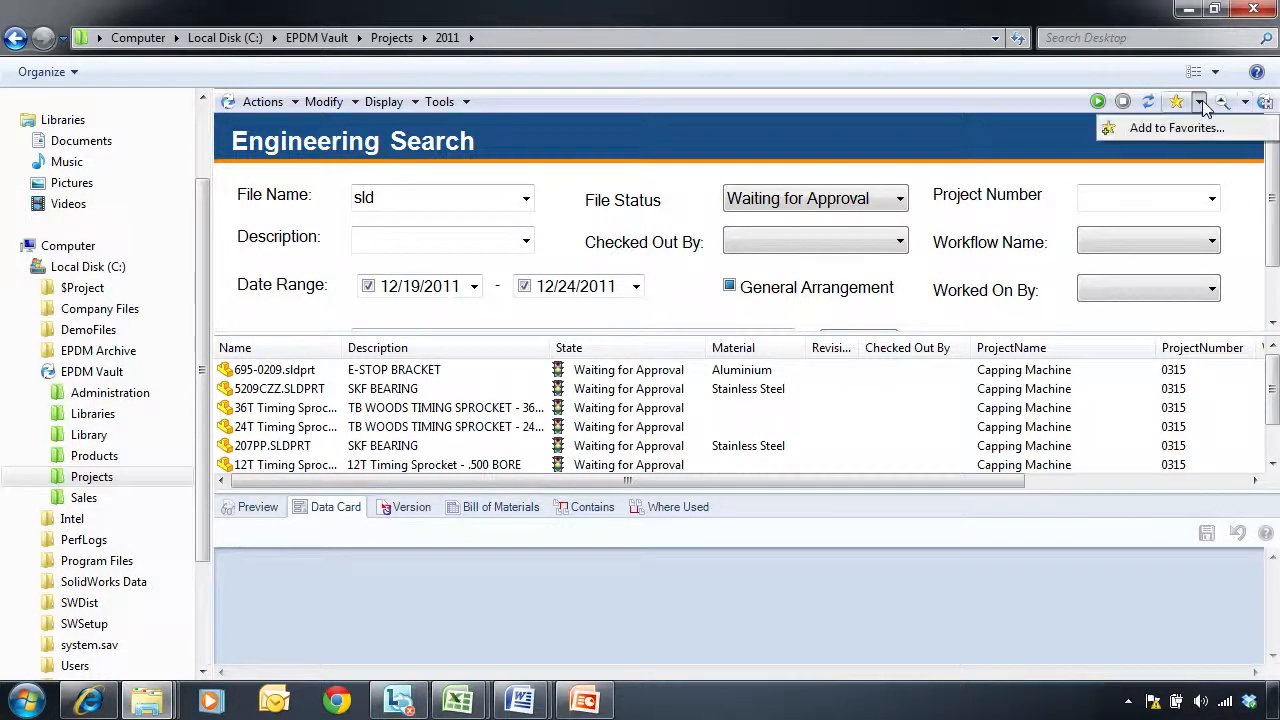
# - Add the current search to favorites as 'Files Waiting for Approval'
pyautogui.click(1175, 127)
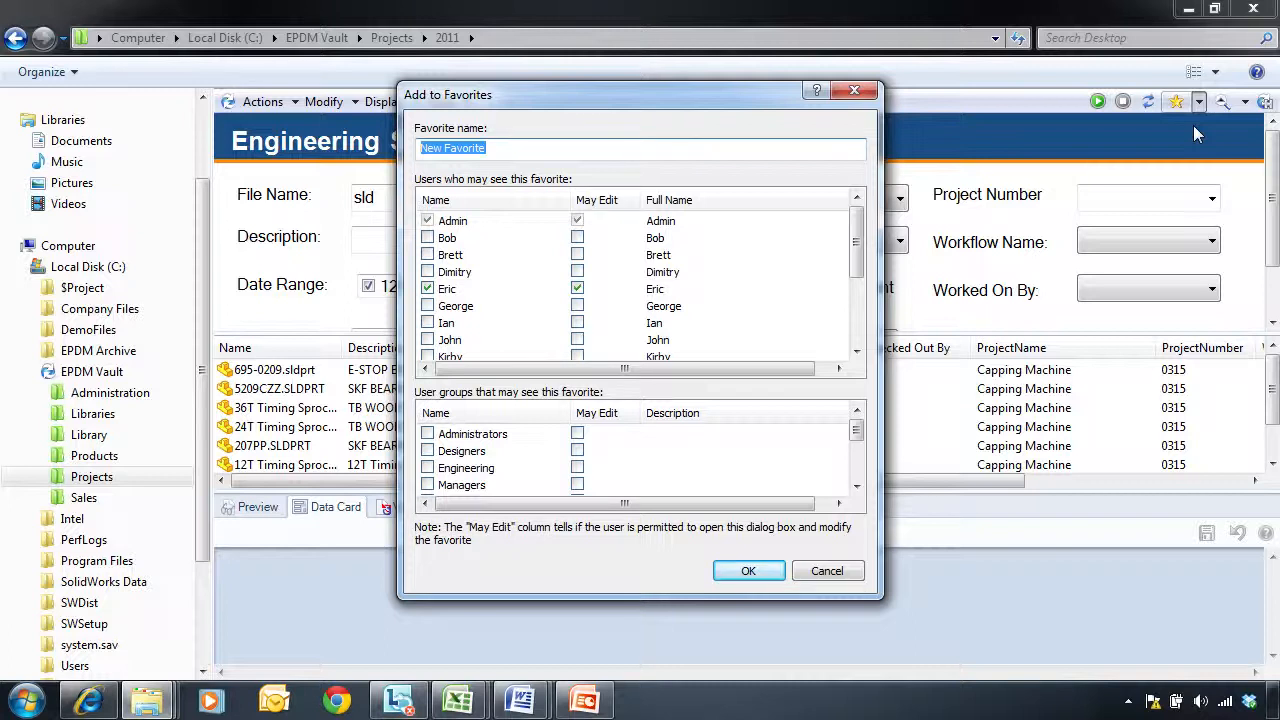
pyautogui.write('Files Waiting for Approval')
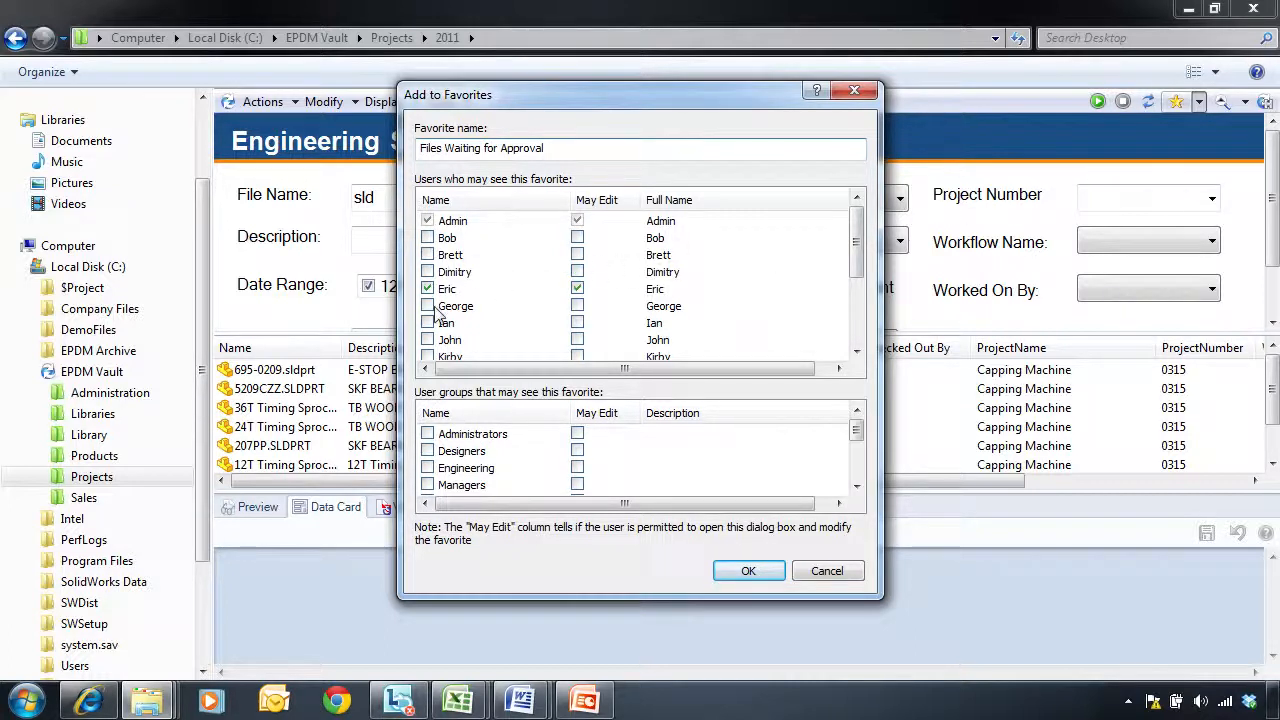
pyautogui.moveTo(657, 568)
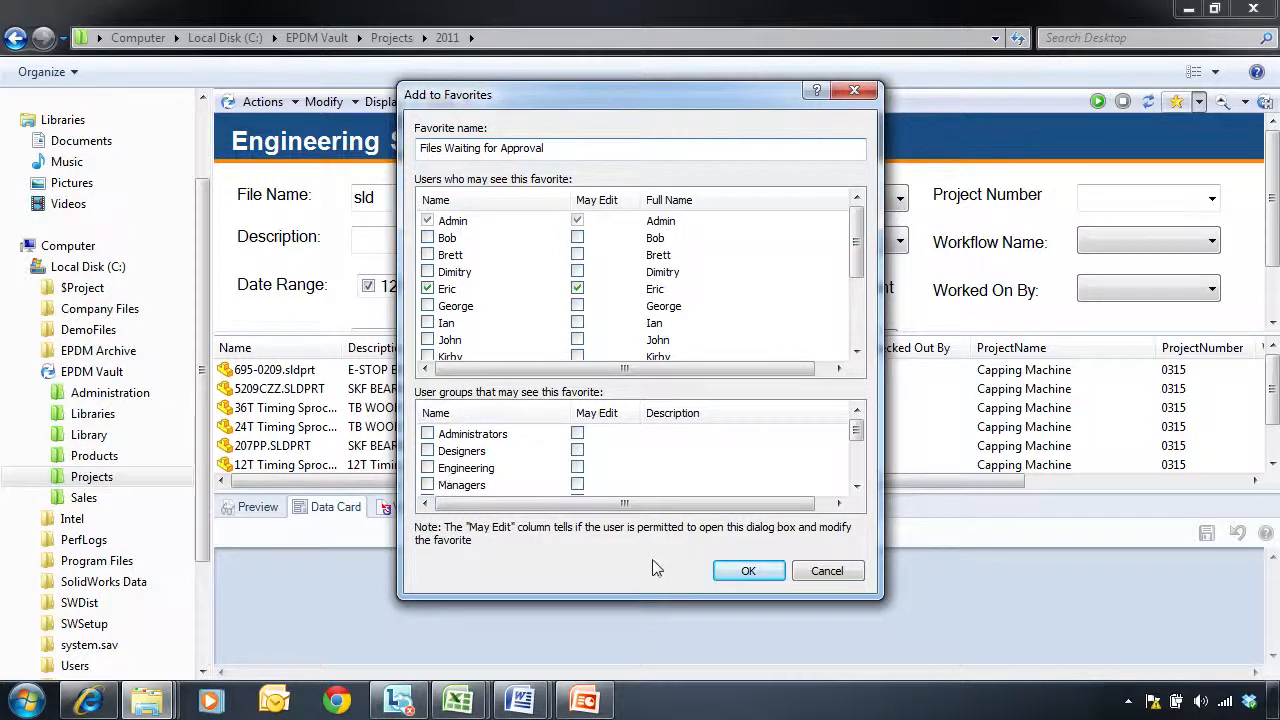
pyautogui.click(748, 570)
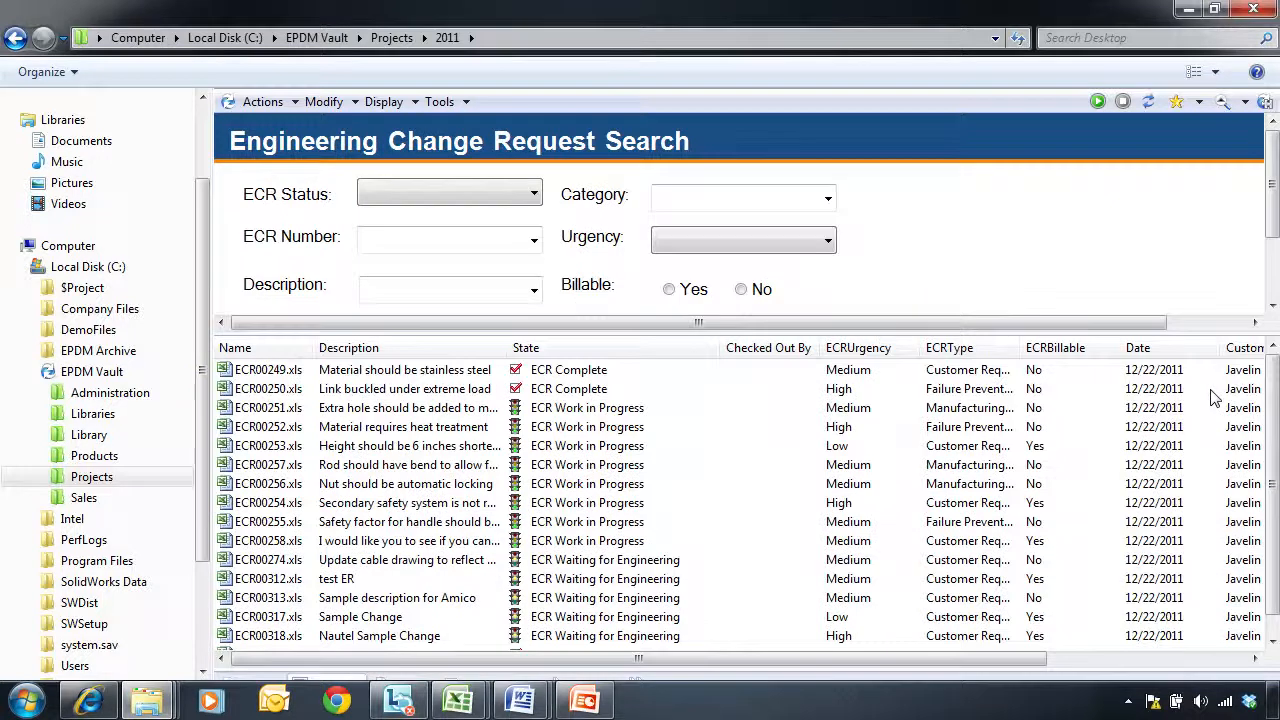
pyautogui.moveTo(1220, 150)
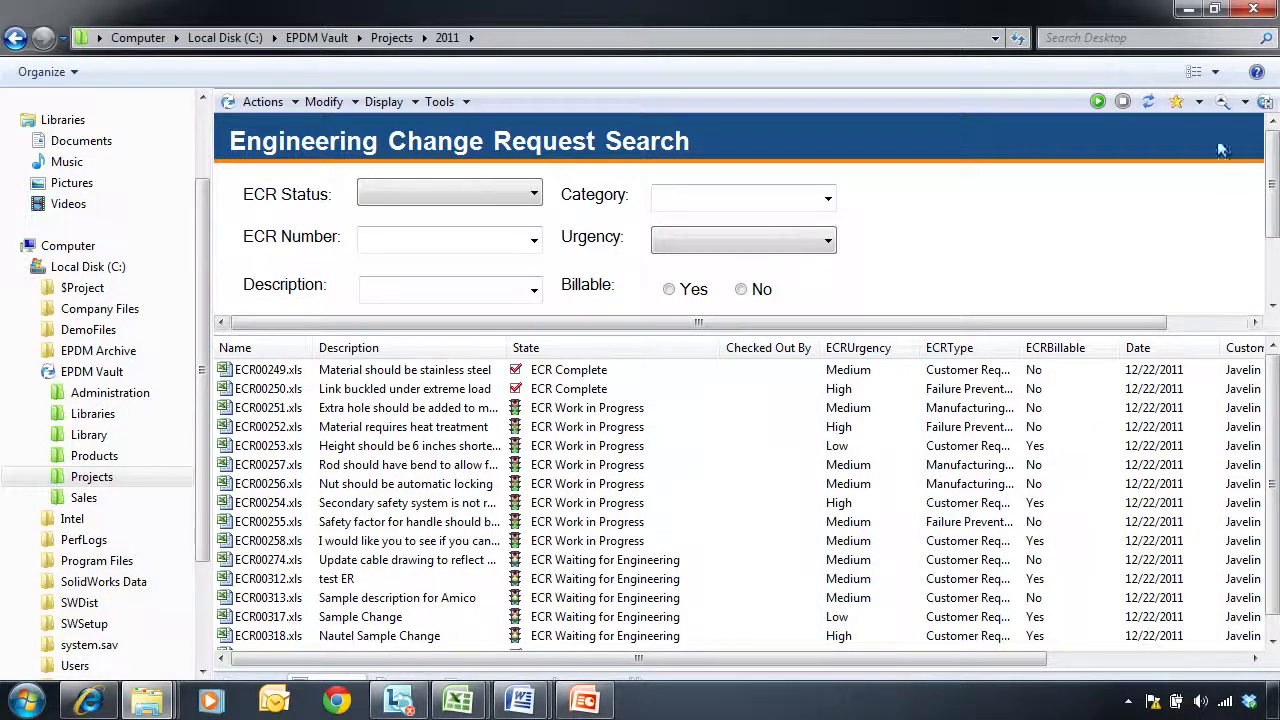
pyautogui.moveTo(1200, 101)
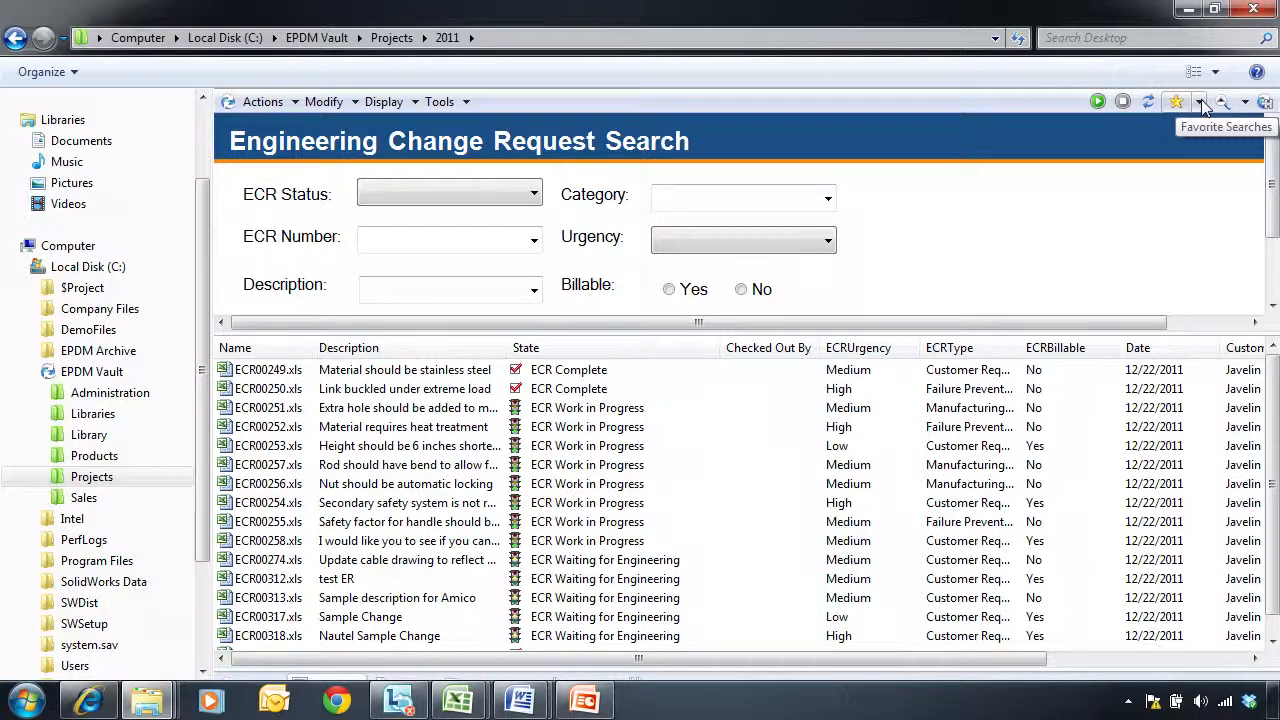
# - Load the 'Files Waiting for Approval' favorite search
pyautogui.click(1199, 101)
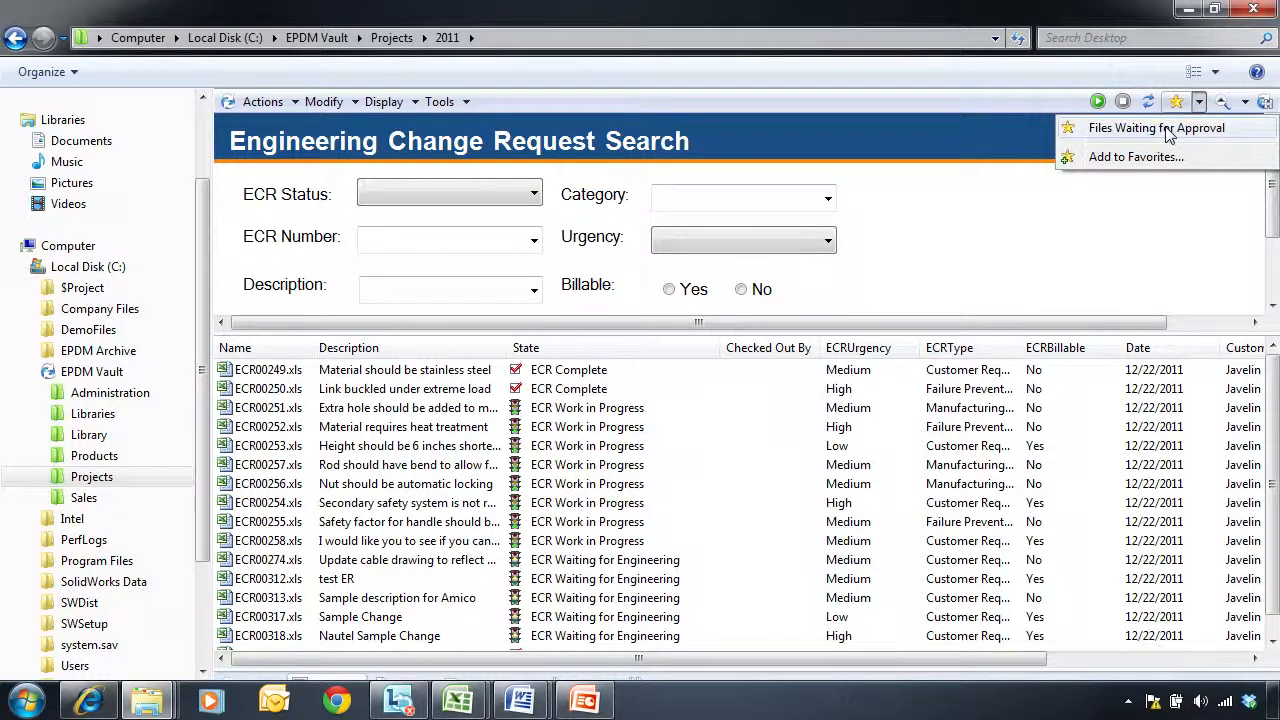
pyautogui.click(1155, 127)
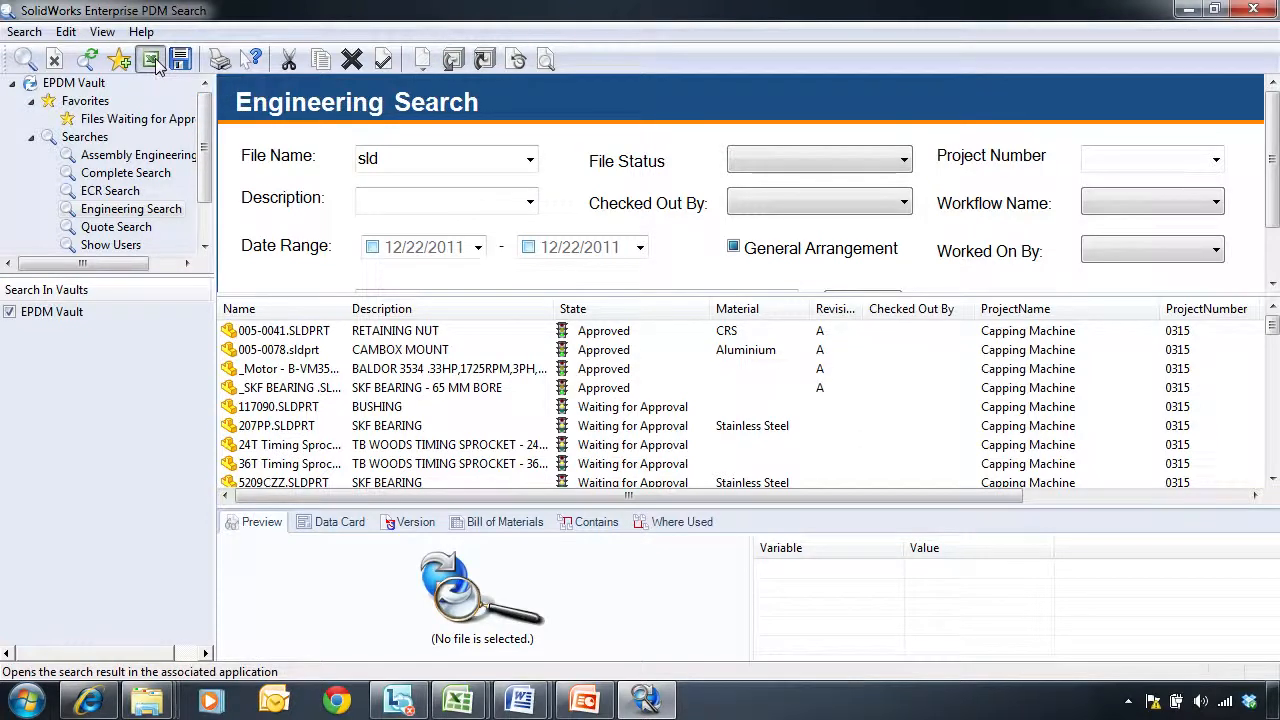
# - Open the sld search results in Microsoft Excel
pyautogui.click(152, 60)
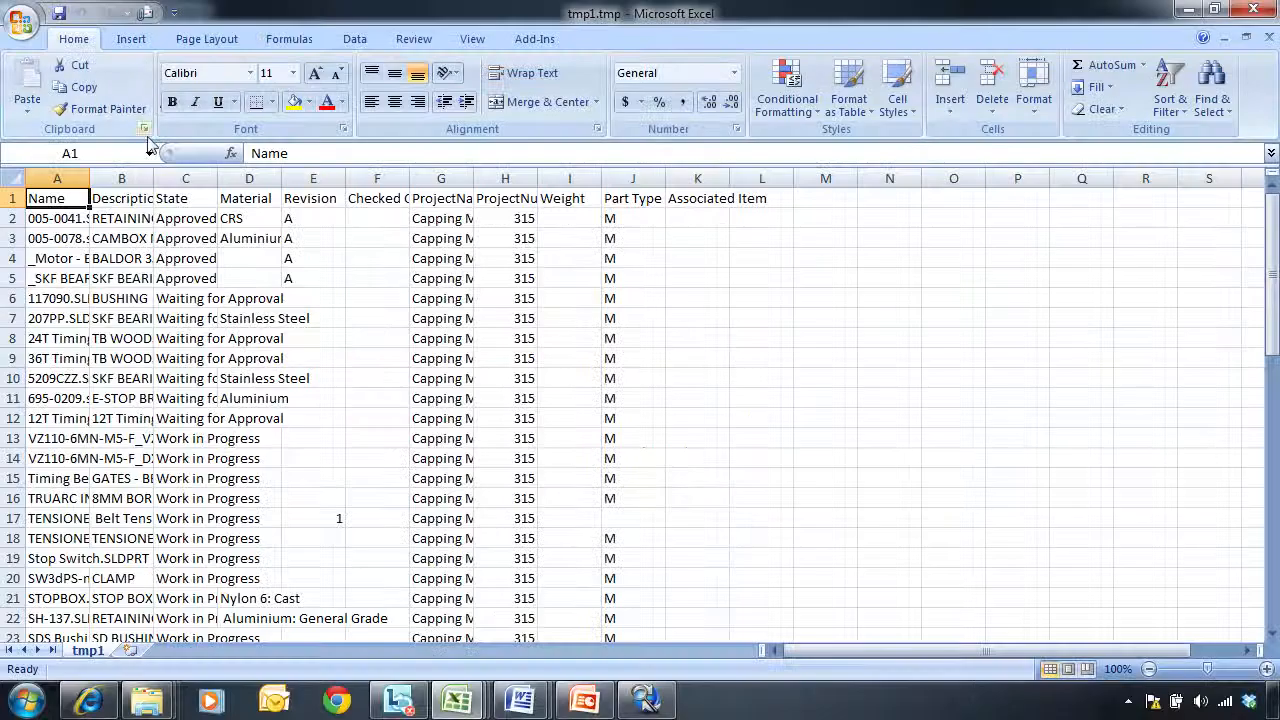
# - Select the exported data and insert a PivotChart from the PivotTable menu
pyautogui.click(9, 178)
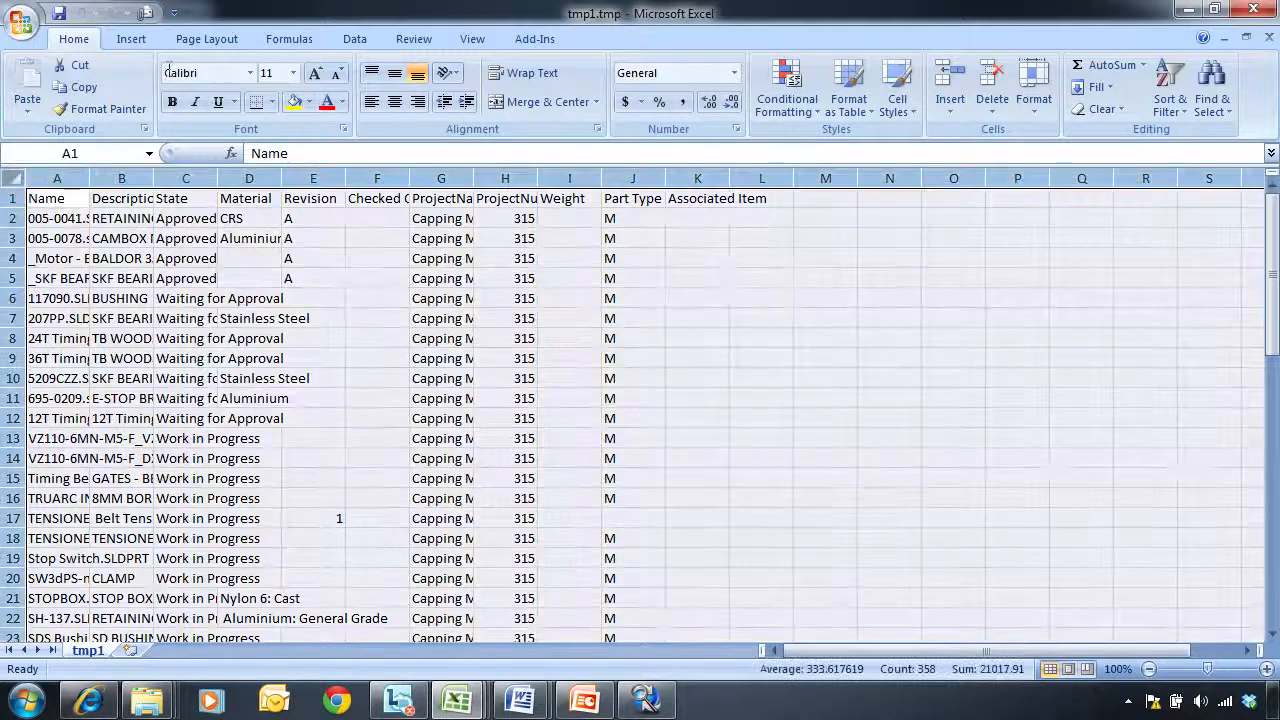
pyautogui.click(354, 38)
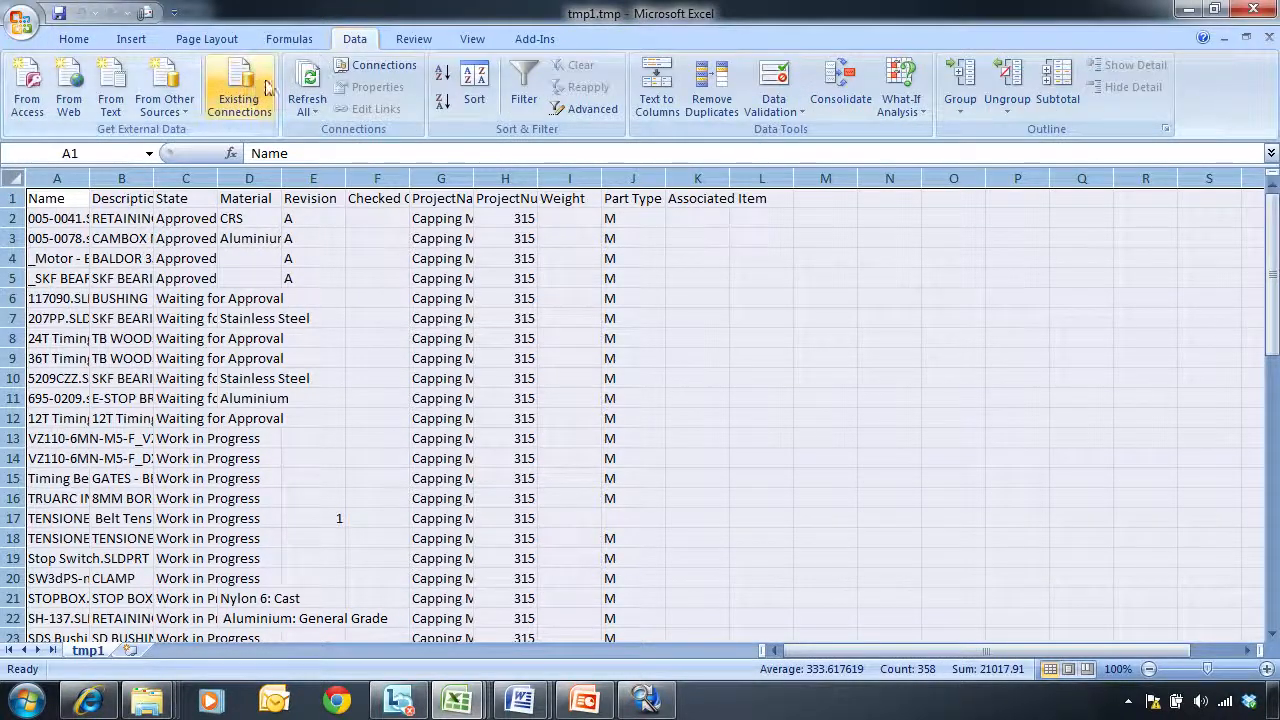
pyautogui.click(130, 38)
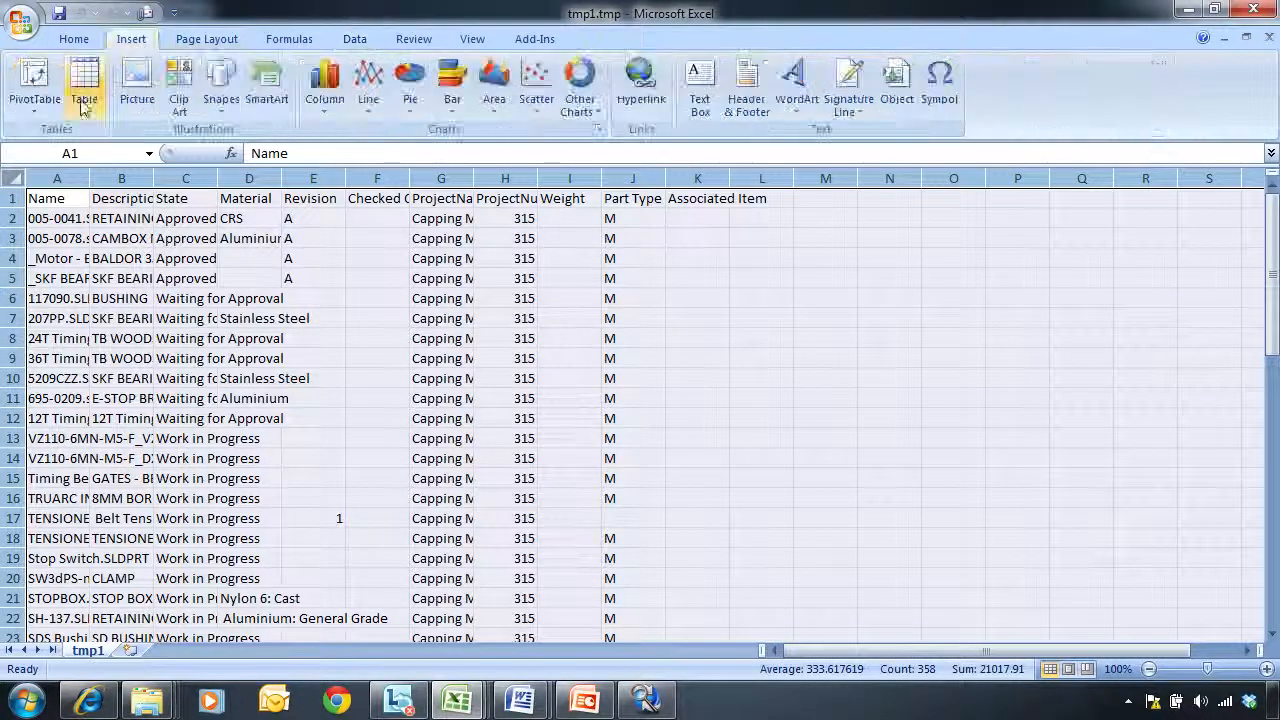
pyautogui.click(35, 85)
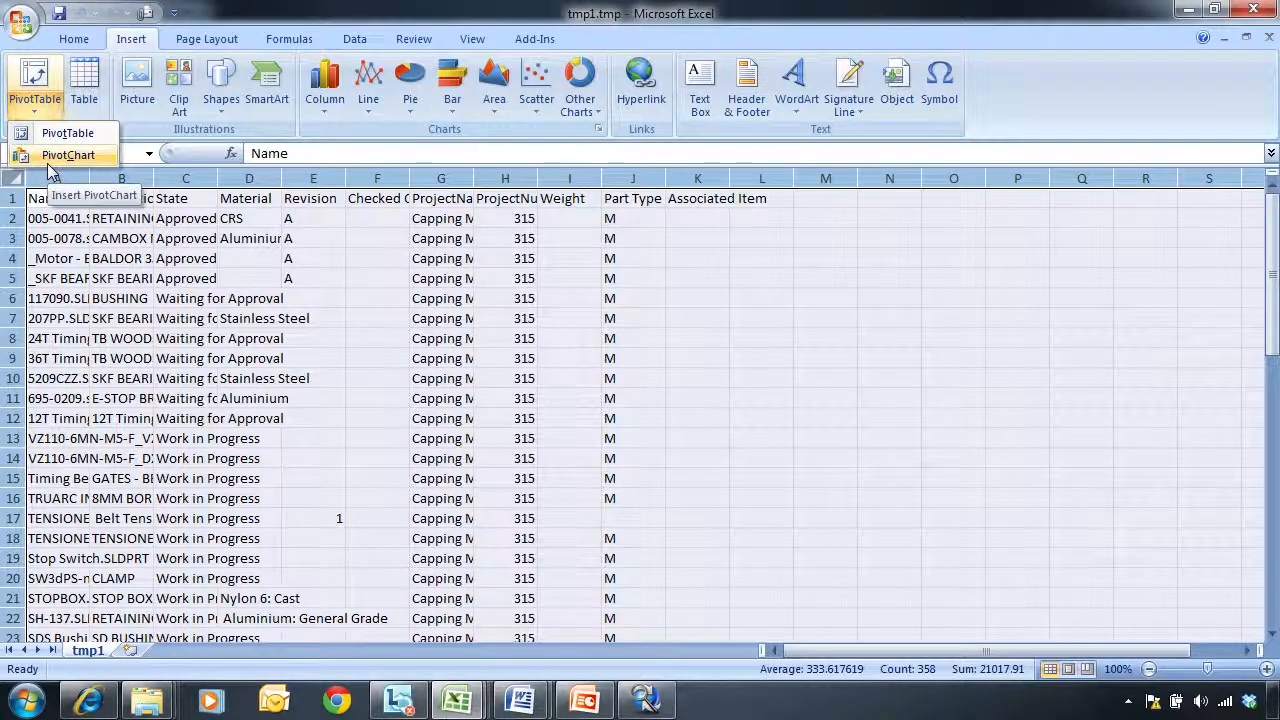
pyautogui.click(67, 154)
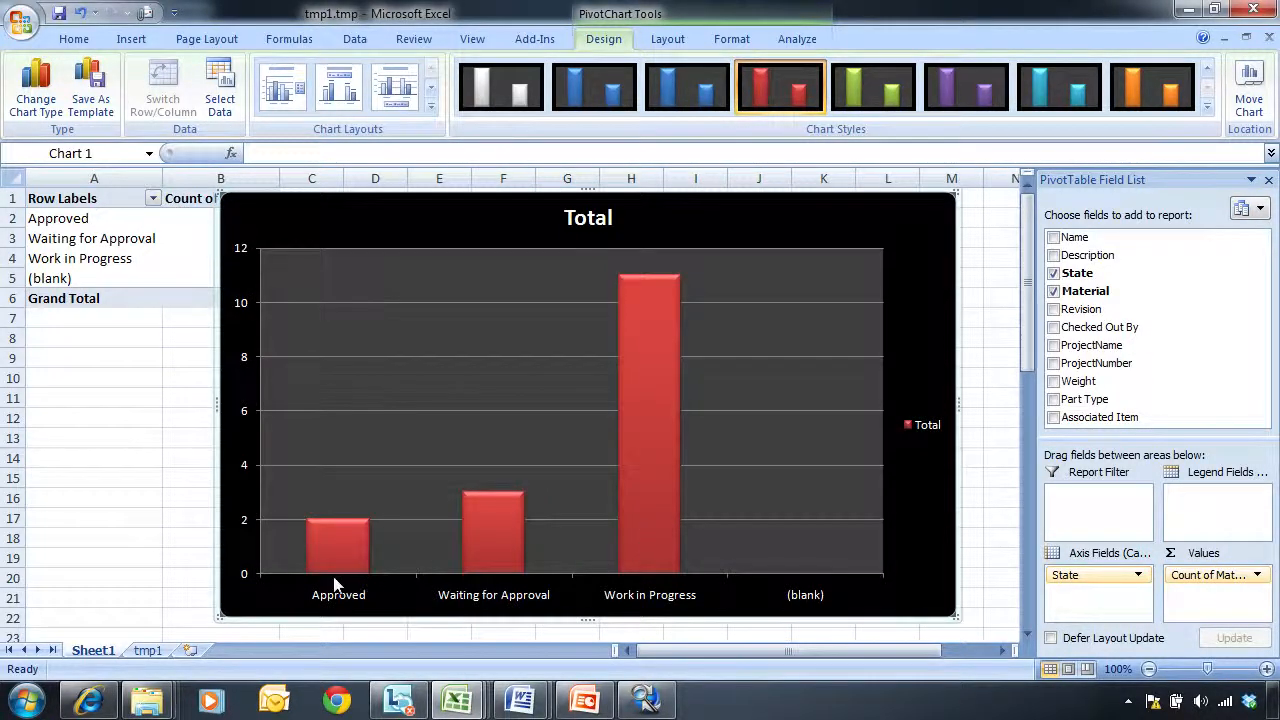
pyautogui.moveTo(345, 530)
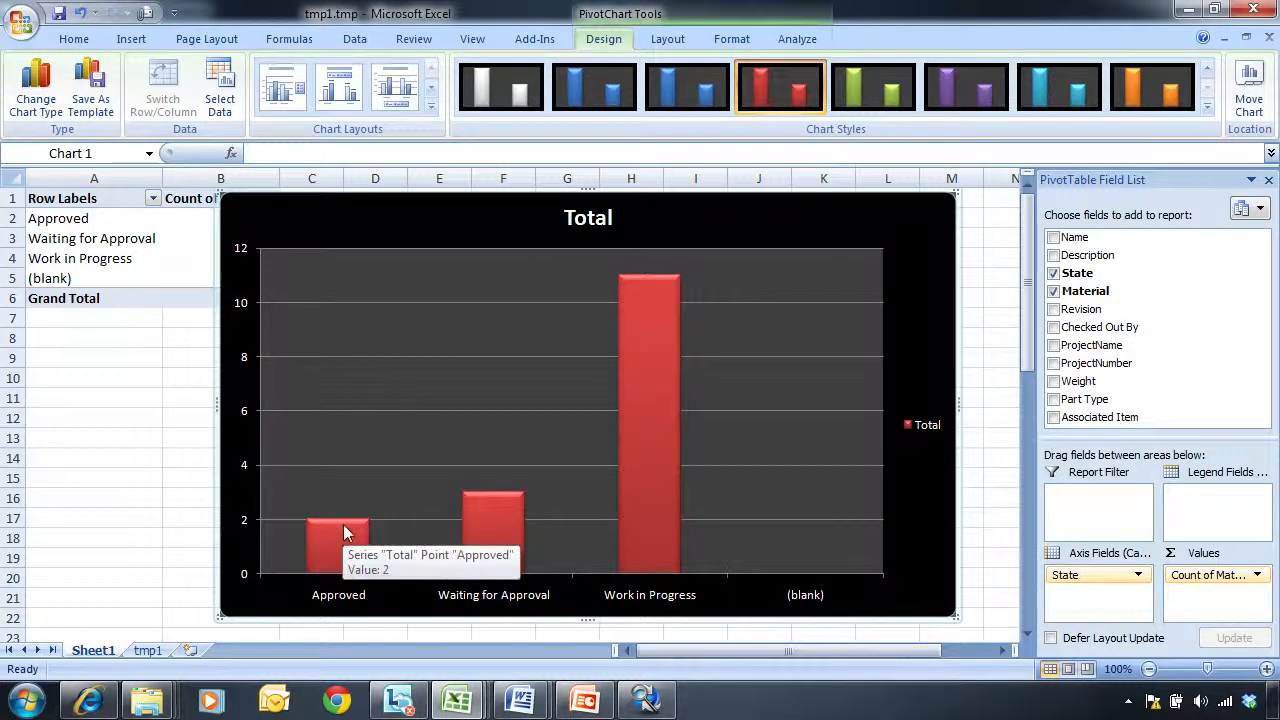
pyautogui.moveTo(508, 517)
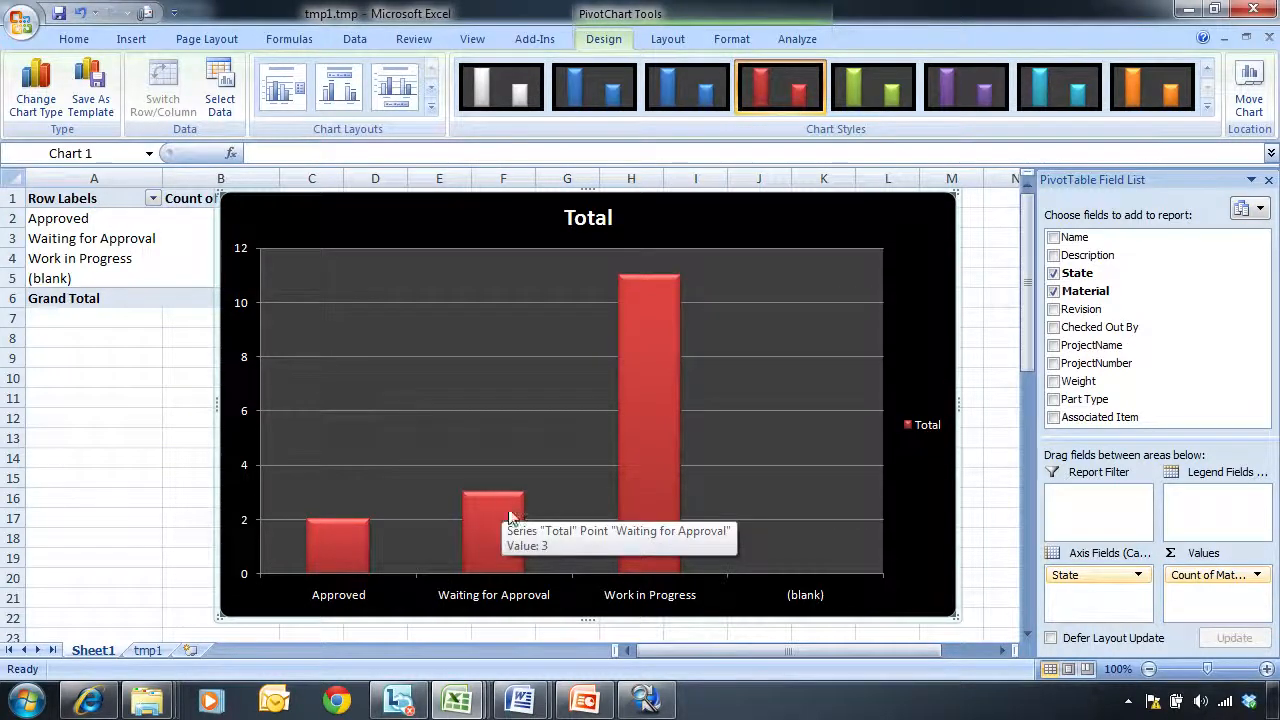
pyautogui.moveTo(658, 320)
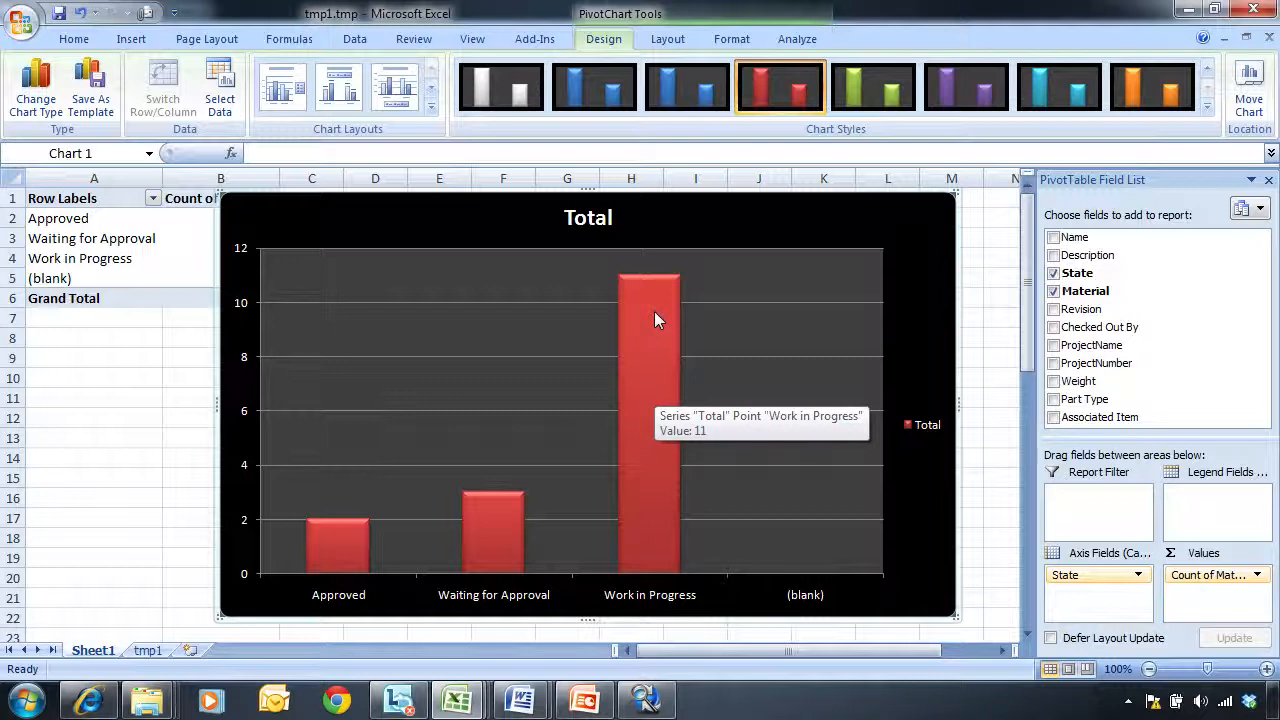
pyautogui.moveTo(898, 210)
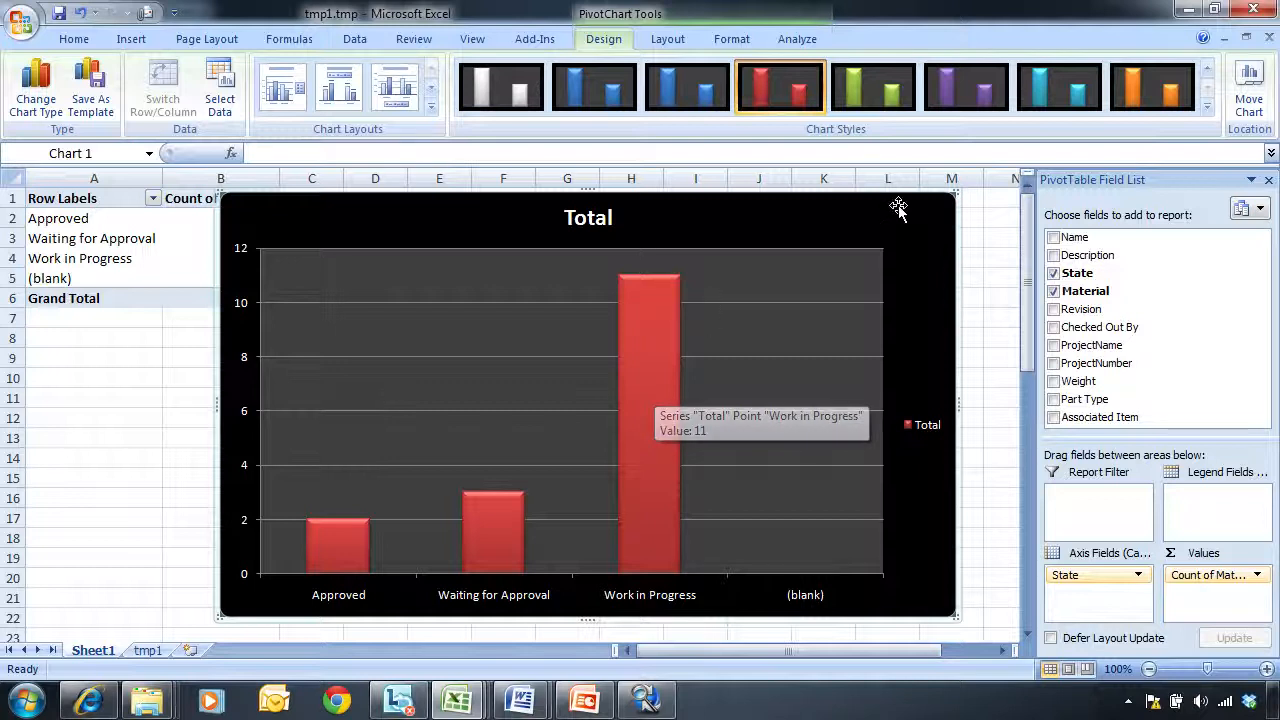